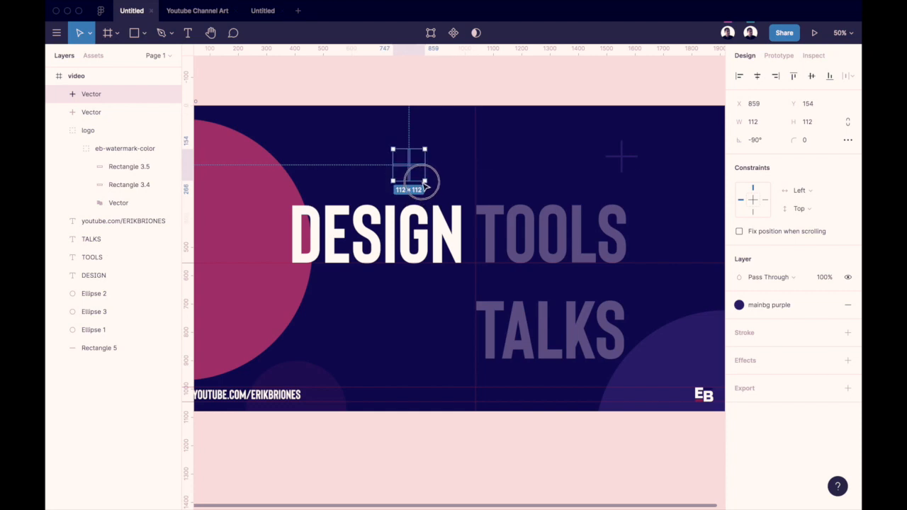
- Leave Figma and bring up the iPhone's Choose a New Wallpaper screen
{"action": "left_click", "coordinate": [740, 323]}
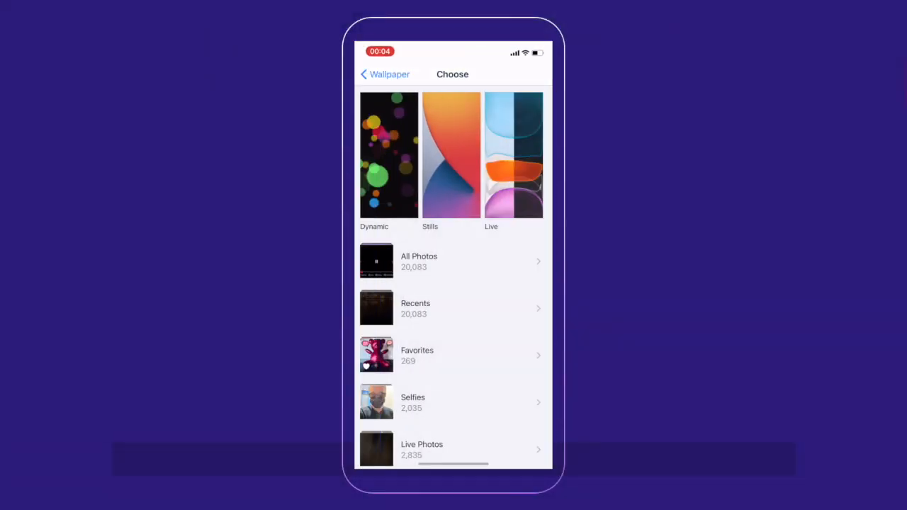
- Reach Wallpaper in Settings and browse the Recents album for the statue photo
{"action": "left_click", "coordinate": [386, 73]}
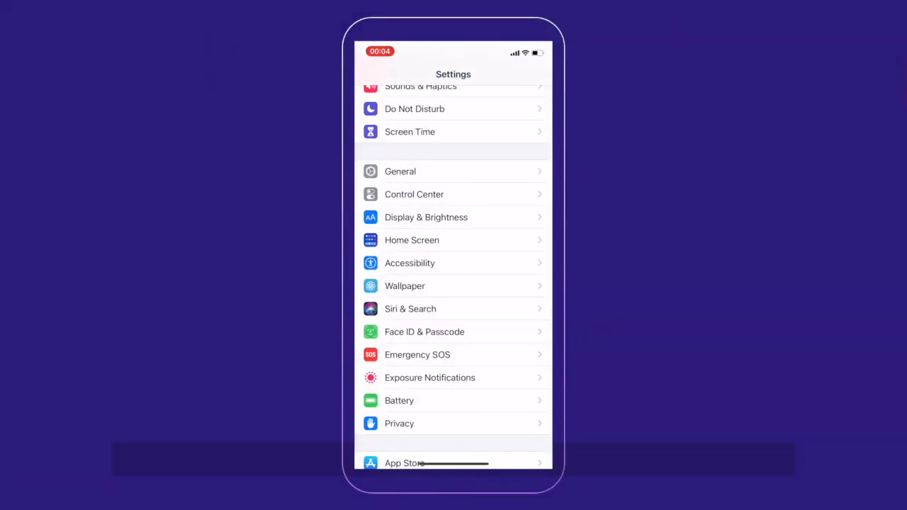
{"action": "scroll", "scroll_direction": "up", "scroll_amount": 3}
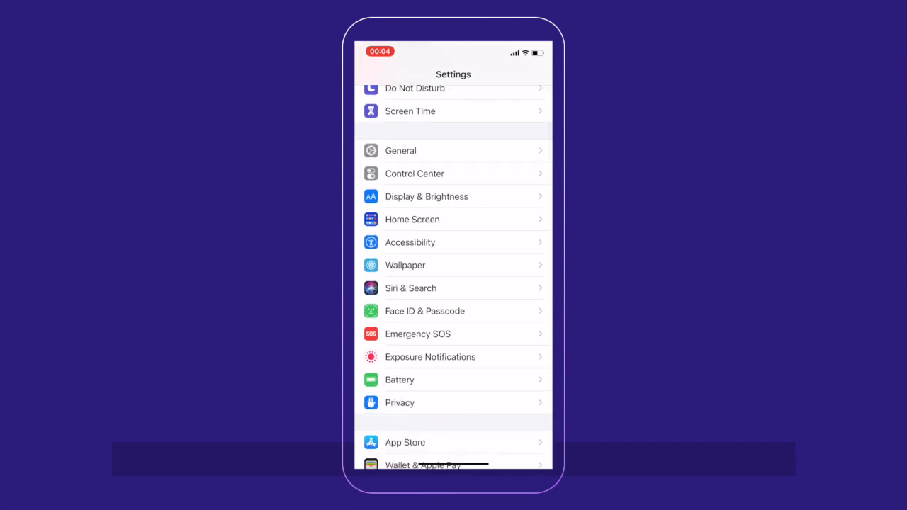
{"action": "left_click", "coordinate": [406, 265]}
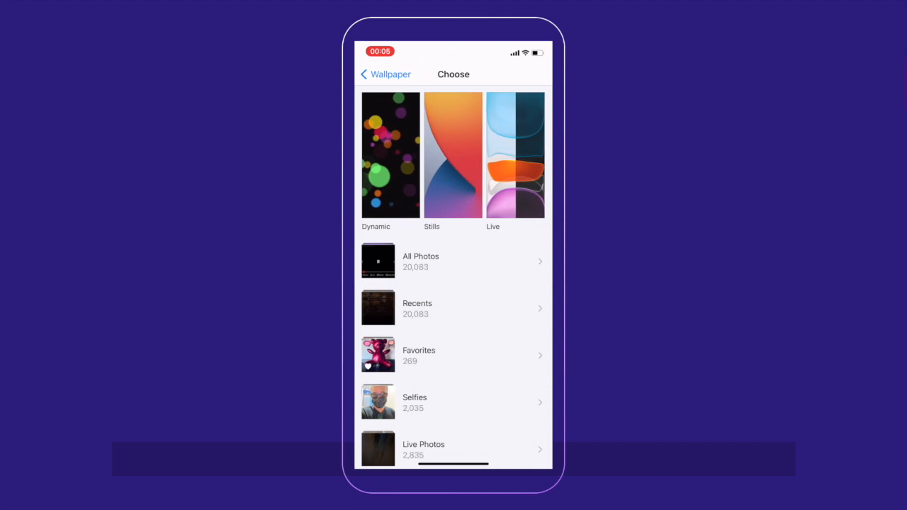
{"action": "left_click", "coordinate": [453, 308]}
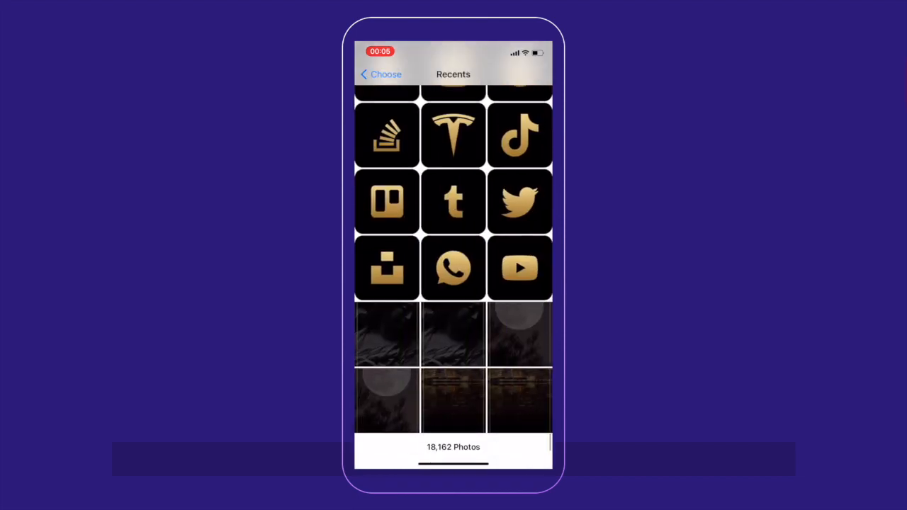
{"action": "scroll", "scroll_direction": "up", "scroll_amount": 3}
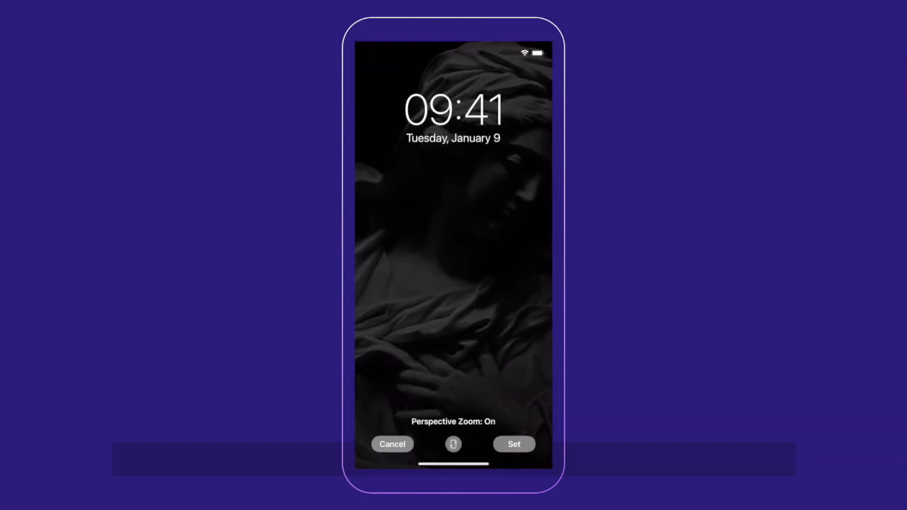
- Set the dark statue photo as wallpaper with Perspective Zoom turned off
{"action": "left_click", "coordinate": [453, 444]}
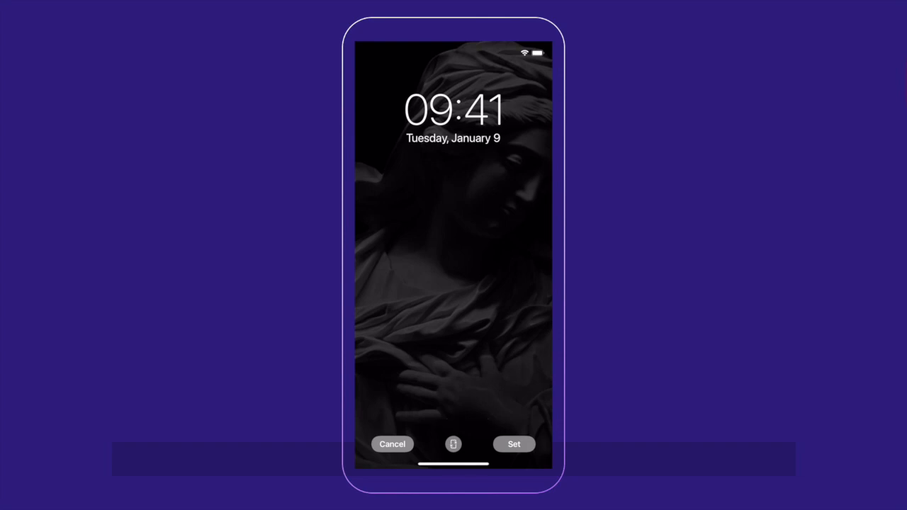
{"action": "left_click", "coordinate": [453, 443]}
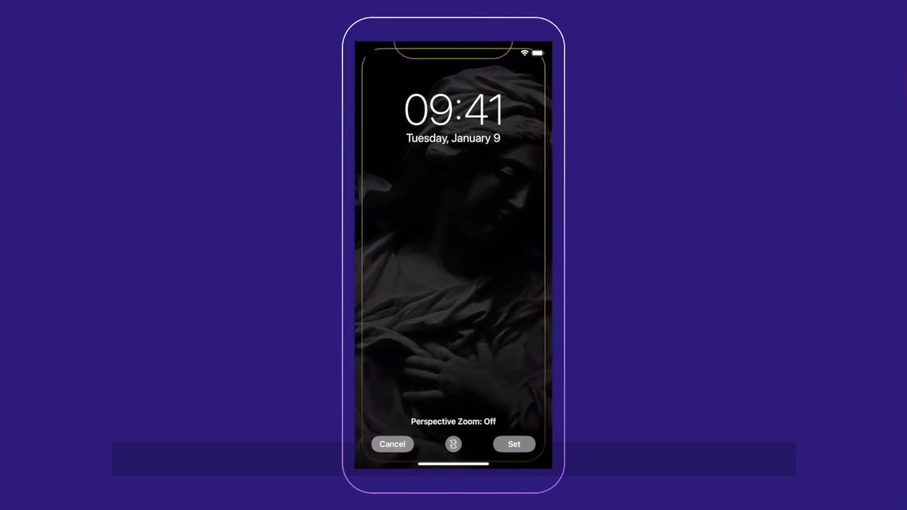
{"action": "left_click", "coordinate": [513, 445]}
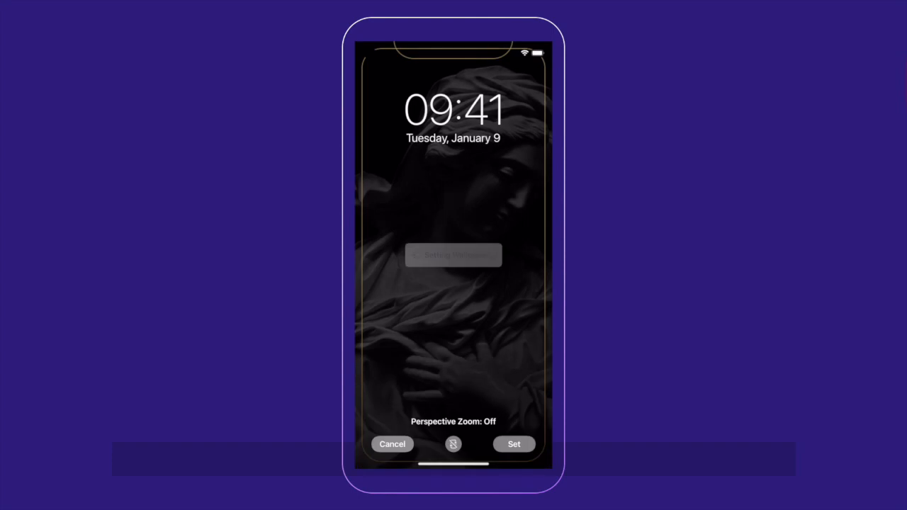
{"action": "left_click", "coordinate": [513, 445]}
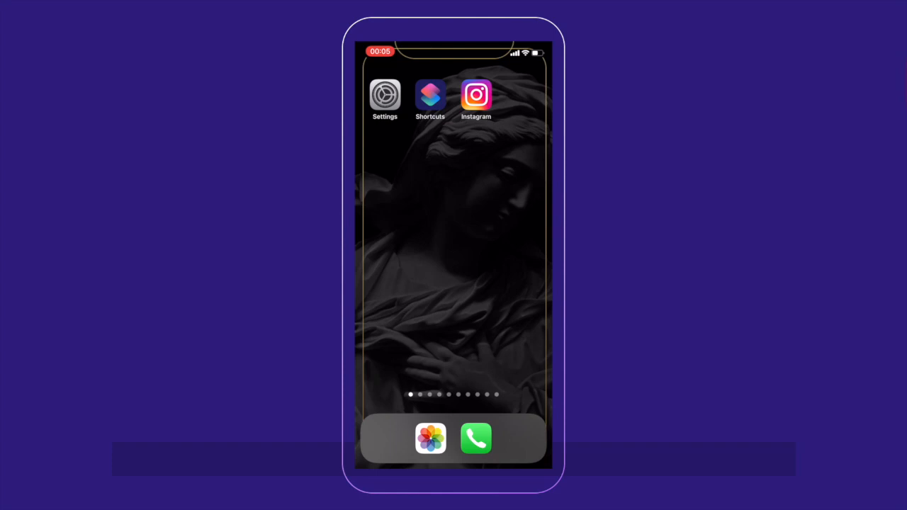
- Start a new shortcut in Shortcuts and name it Instagram
{"action": "left_click", "coordinate": [430, 96]}
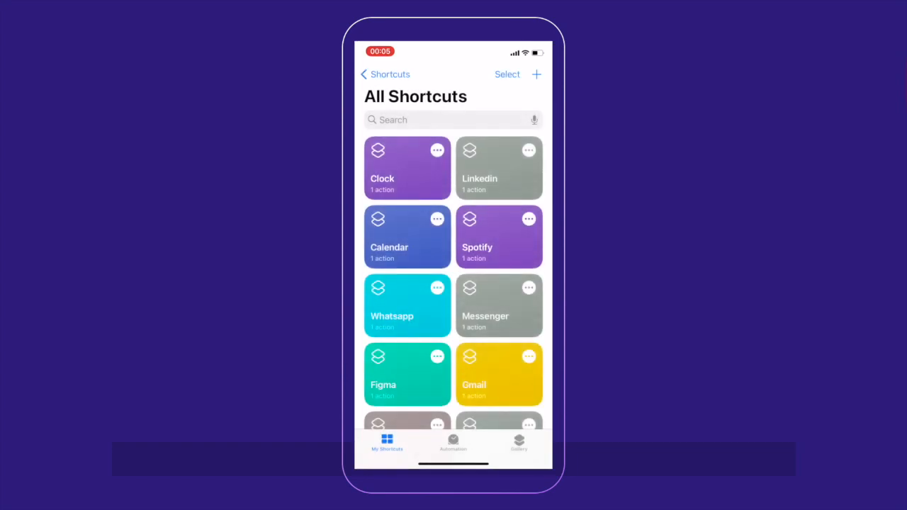
{"action": "left_click", "coordinate": [536, 74]}
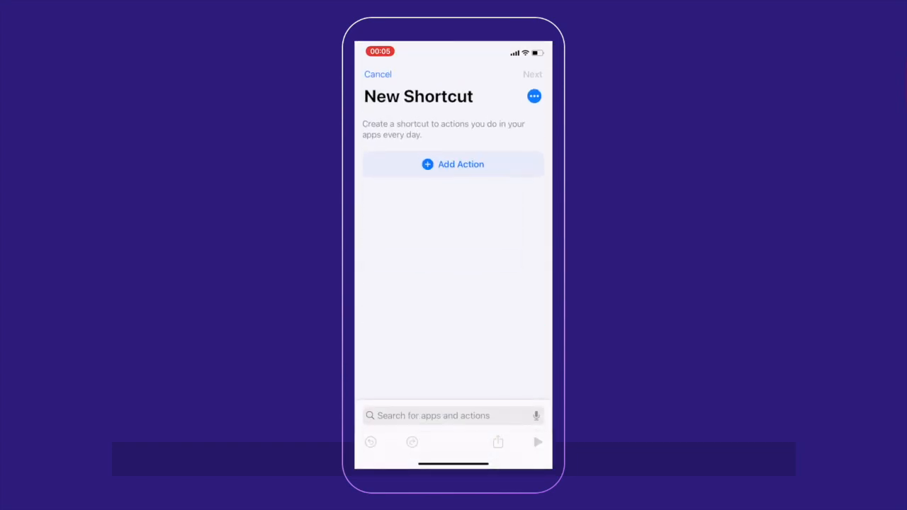
{"action": "left_click", "coordinate": [533, 96]}
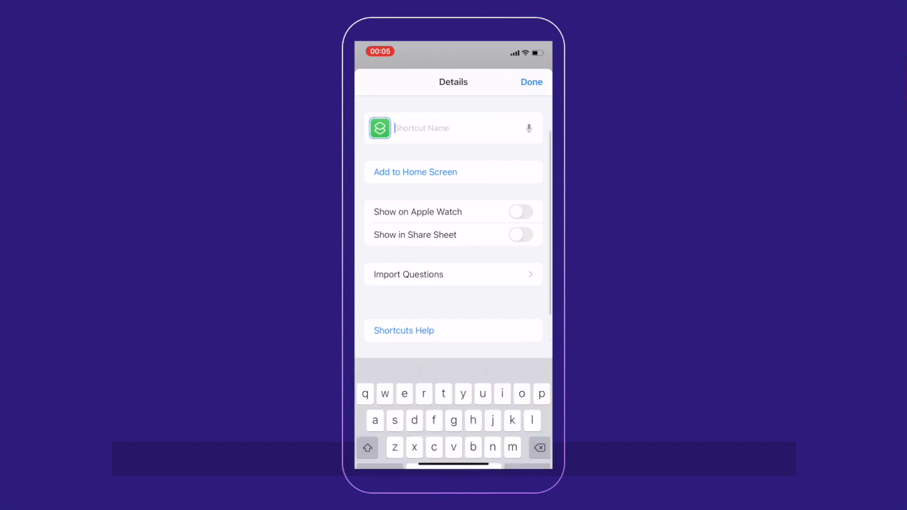
{"action": "type", "text": "Instag"}
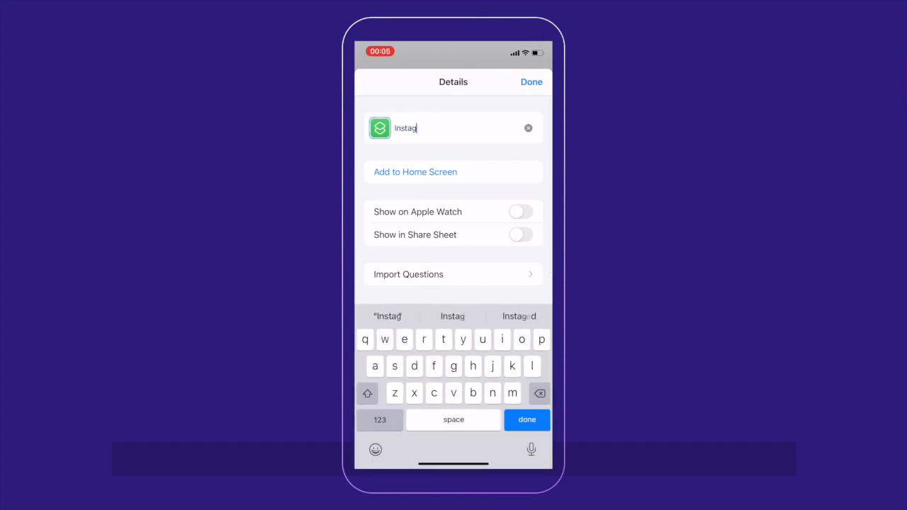
{"action": "type", "text": "ram"}
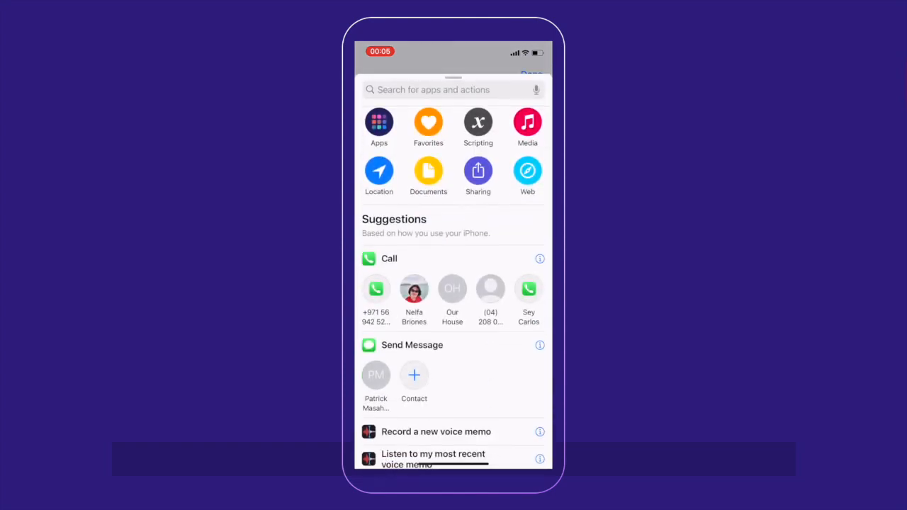
- Give it a Scripting Open App action targeting Instagram and save it
{"action": "left_click", "coordinate": [478, 122]}
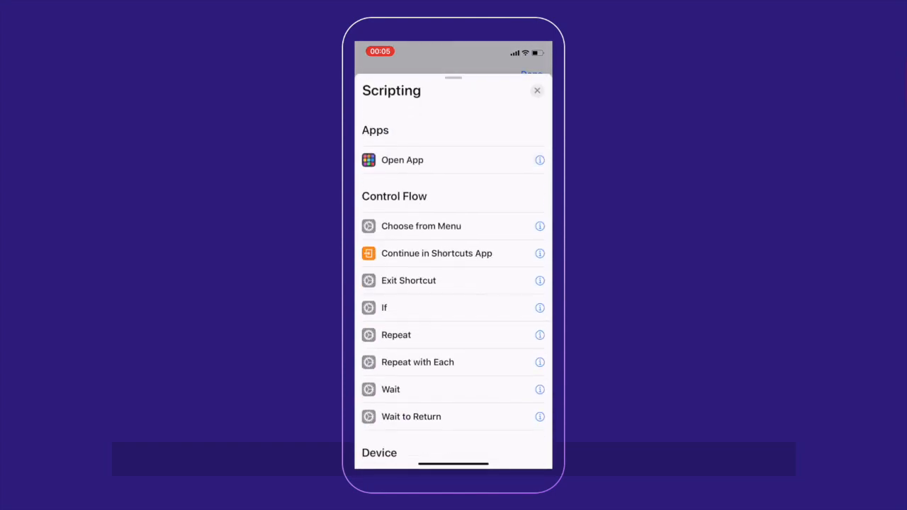
{"action": "left_click", "coordinate": [402, 159]}
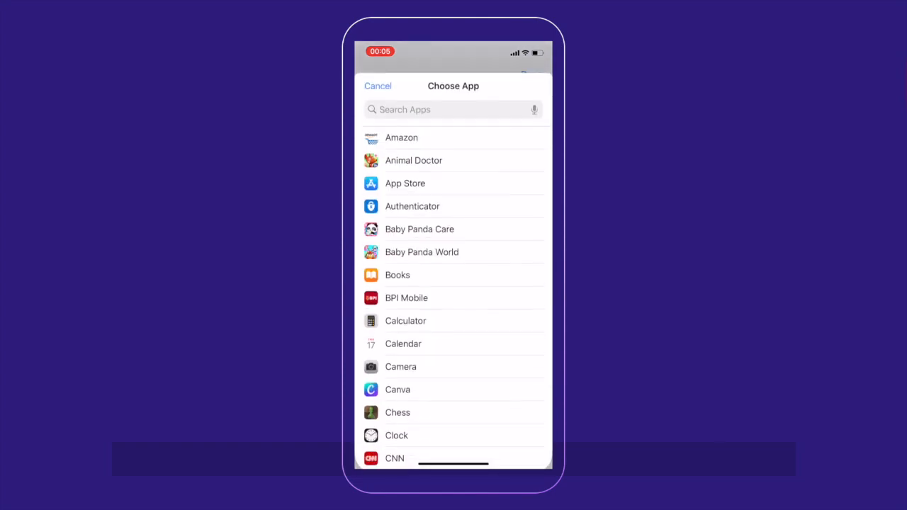
{"action": "left_click", "coordinate": [440, 109]}
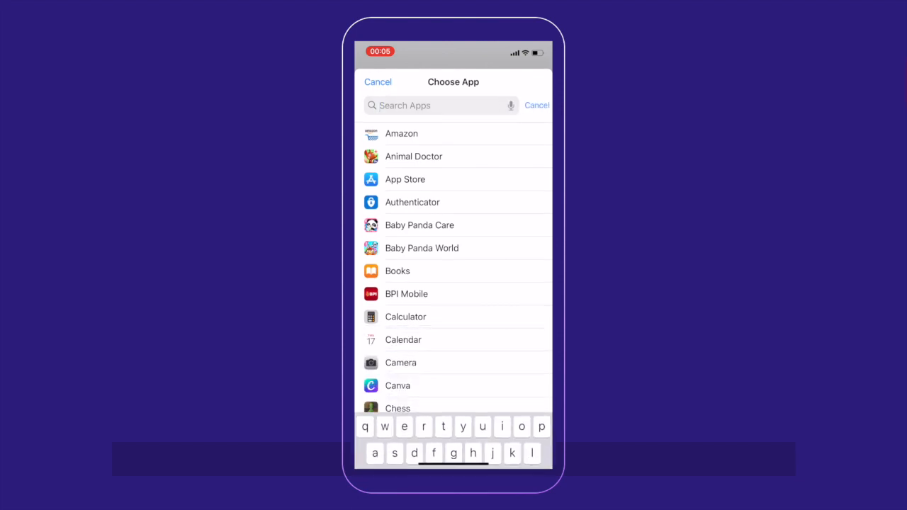
{"action": "left_click", "coordinate": [535, 105]}
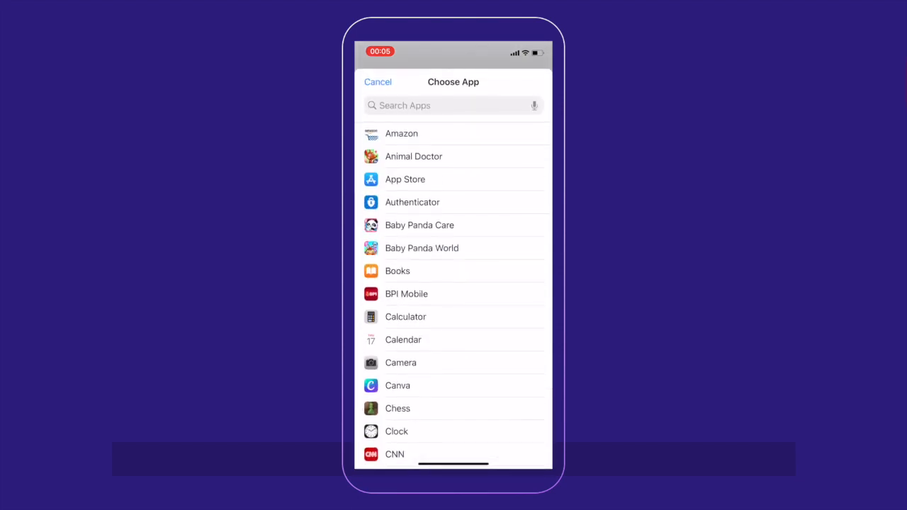
{"action": "type", "text": "in"}
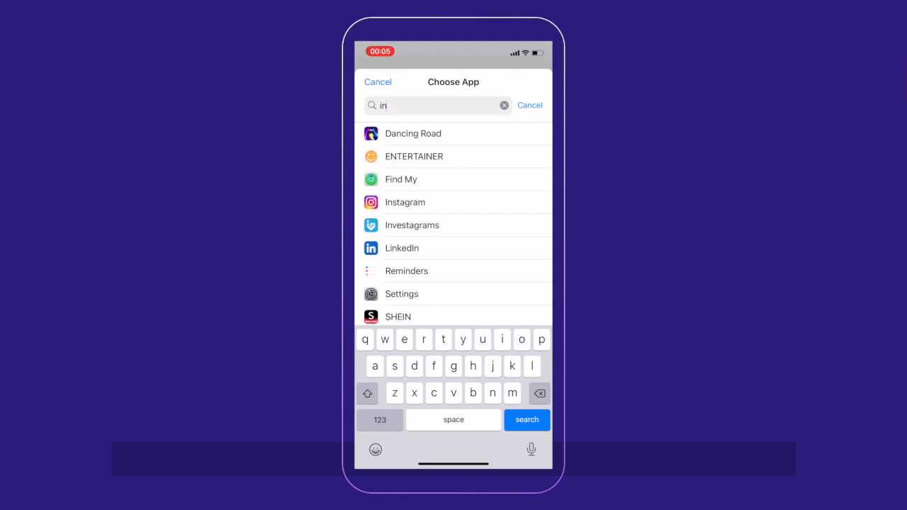
{"action": "left_click", "coordinate": [405, 202]}
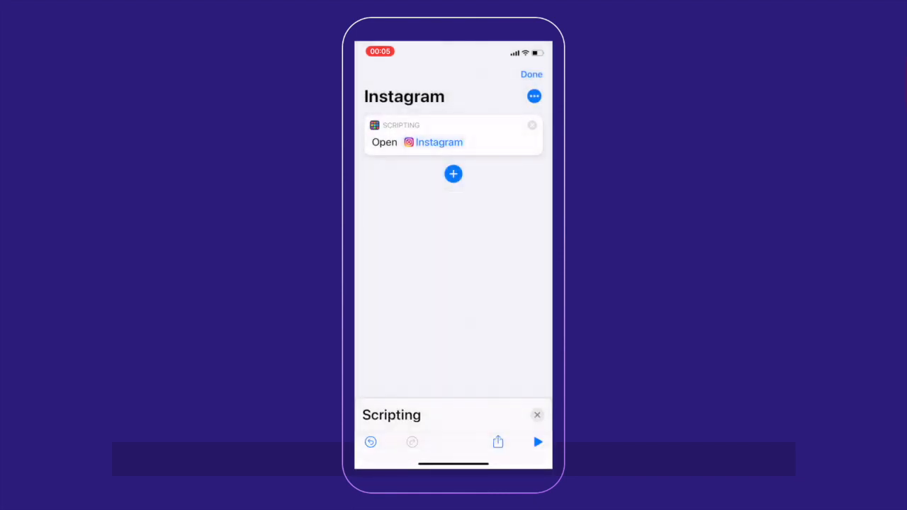
{"action": "left_click", "coordinate": [530, 73]}
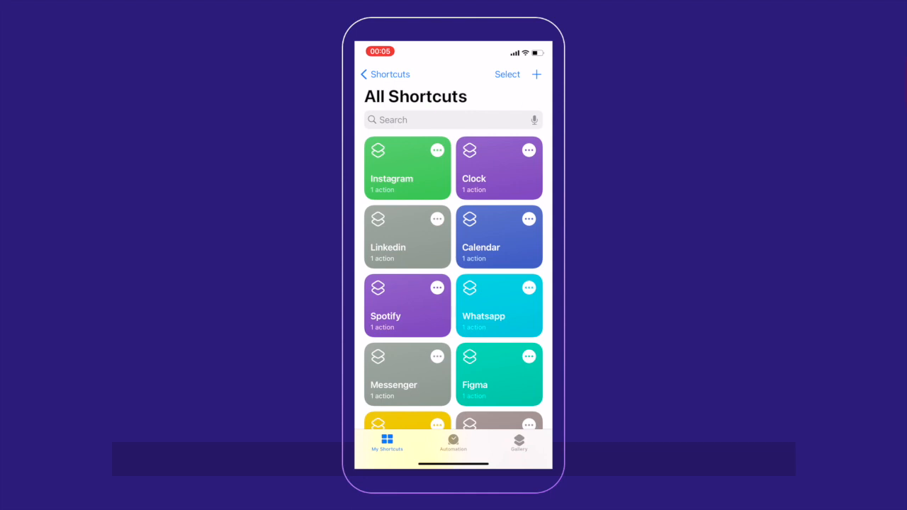
- From the Instagram shortcut's details begin Add to Home Screen with a photo-library icon
{"action": "left_click", "coordinate": [406, 168]}
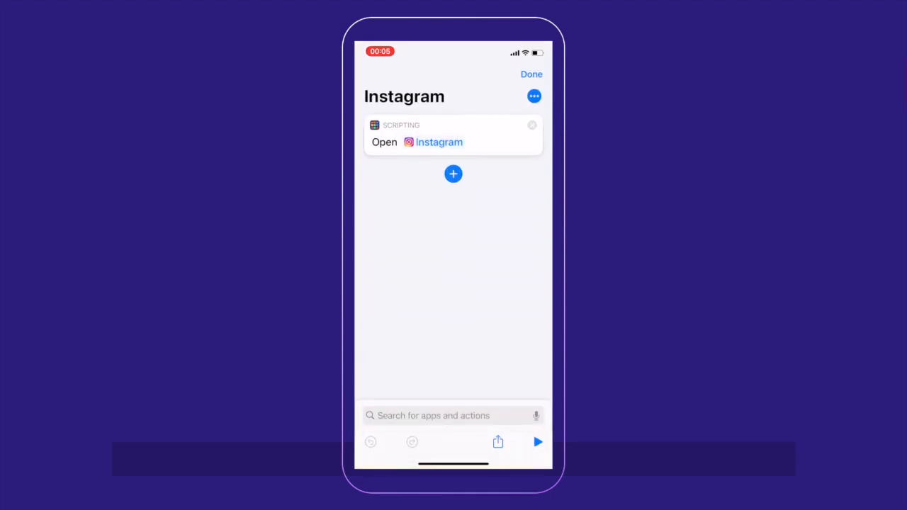
{"action": "left_click", "coordinate": [532, 97]}
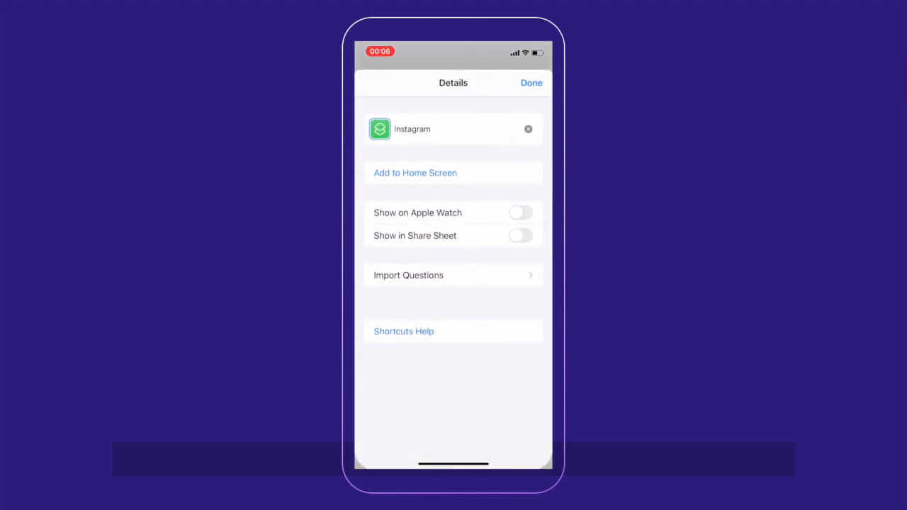
{"action": "left_click", "coordinate": [415, 173]}
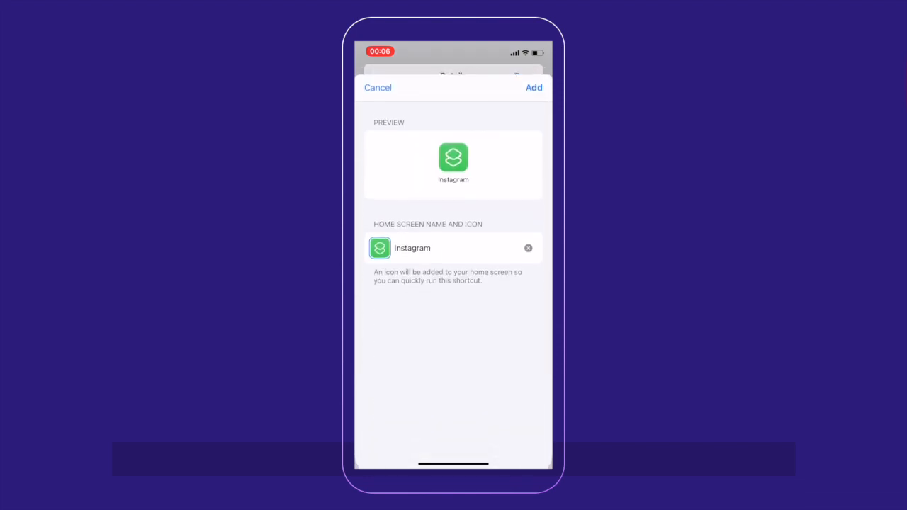
{"action": "left_click", "coordinate": [380, 247]}
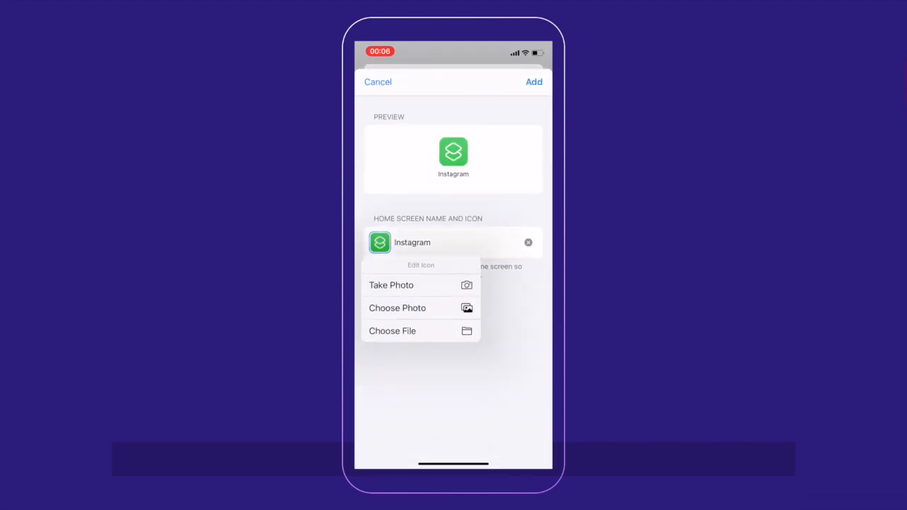
{"action": "left_click", "coordinate": [397, 308]}
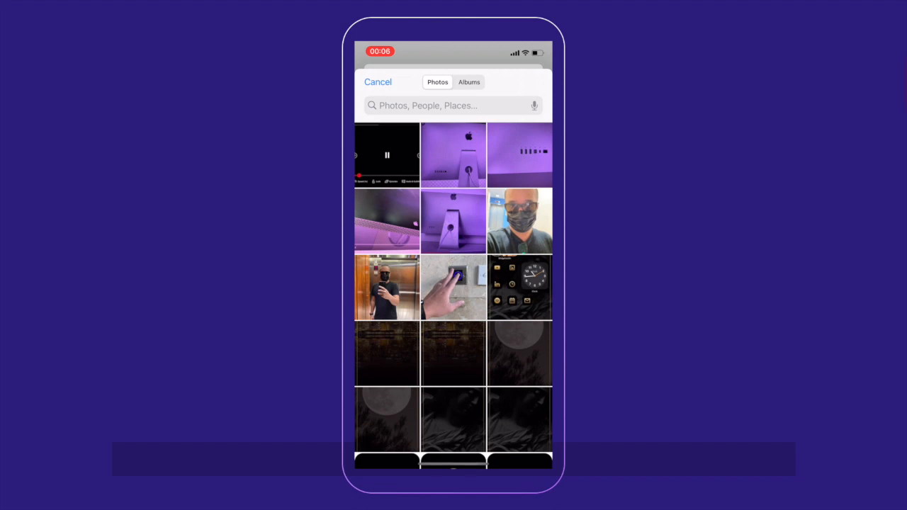
- Choose the gold-on-black Instagram image as the icon and add the bookmark
{"action": "scroll", "scroll_direction": "down", "scroll_amount": 3}
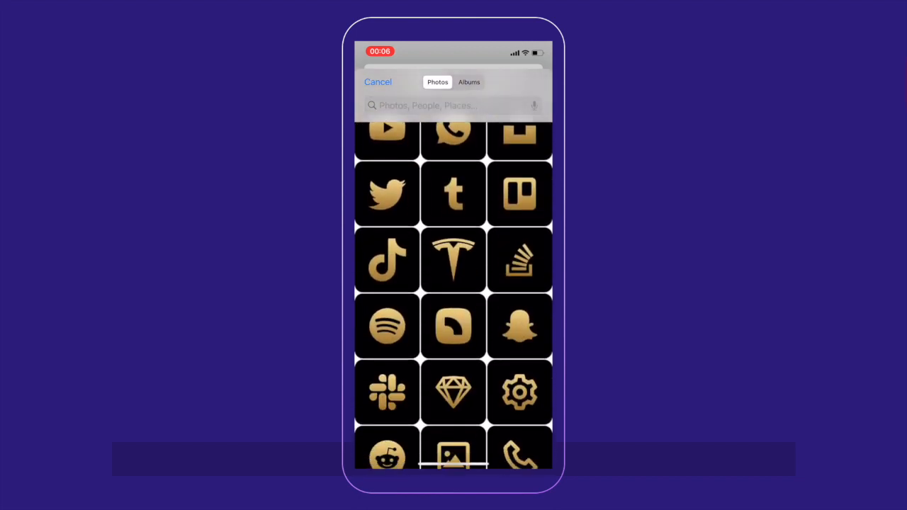
{"action": "scroll", "scroll_direction": "down", "scroll_amount": 3}
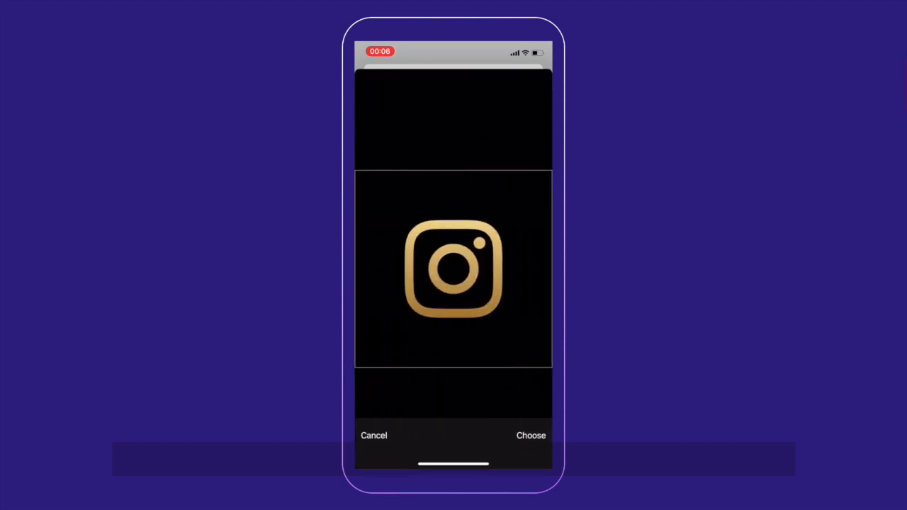
{"action": "left_click", "coordinate": [530, 435]}
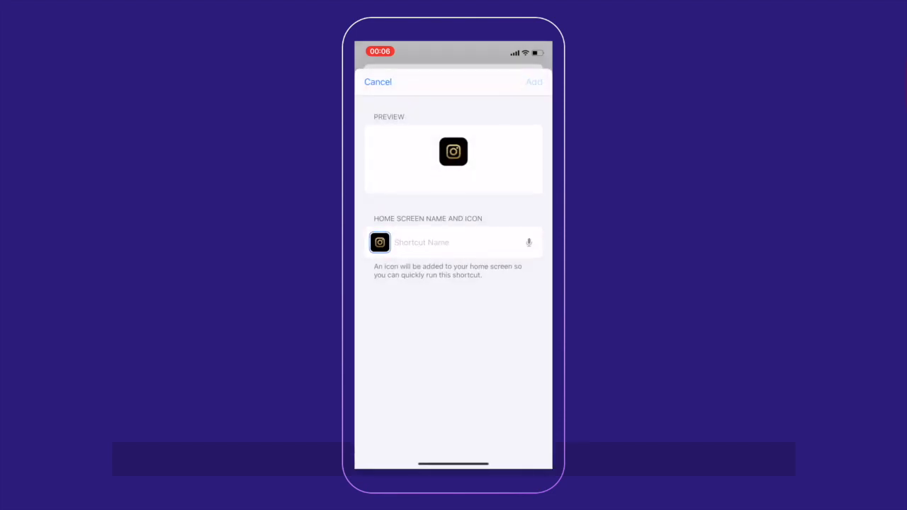
{"action": "left_click", "coordinate": [377, 81]}
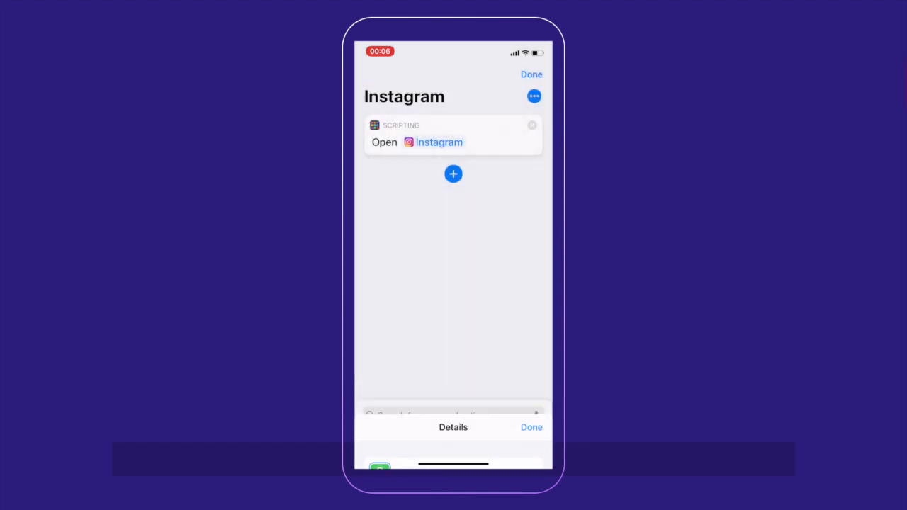
{"action": "left_click", "coordinate": [530, 73]}
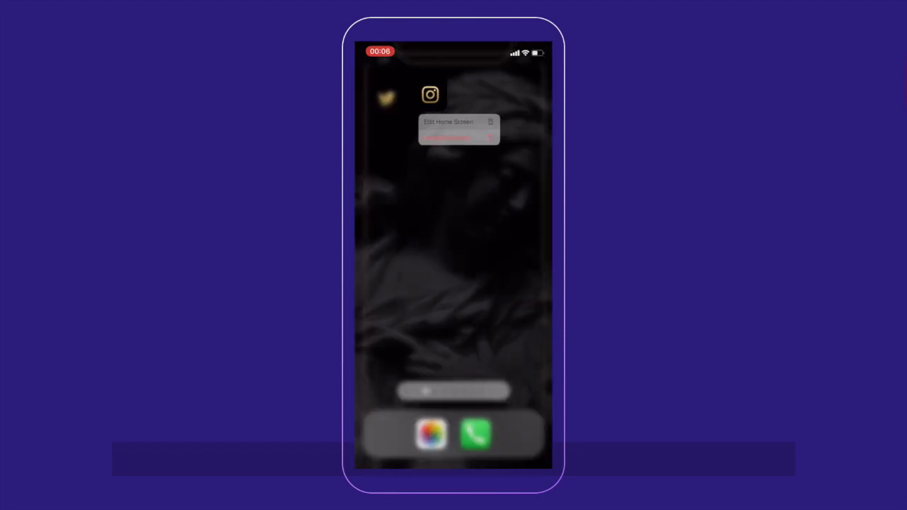
- Enter home screen editing and place the gold Instagram bookmark beside Shortcuts
{"action": "left_click", "coordinate": [447, 122]}
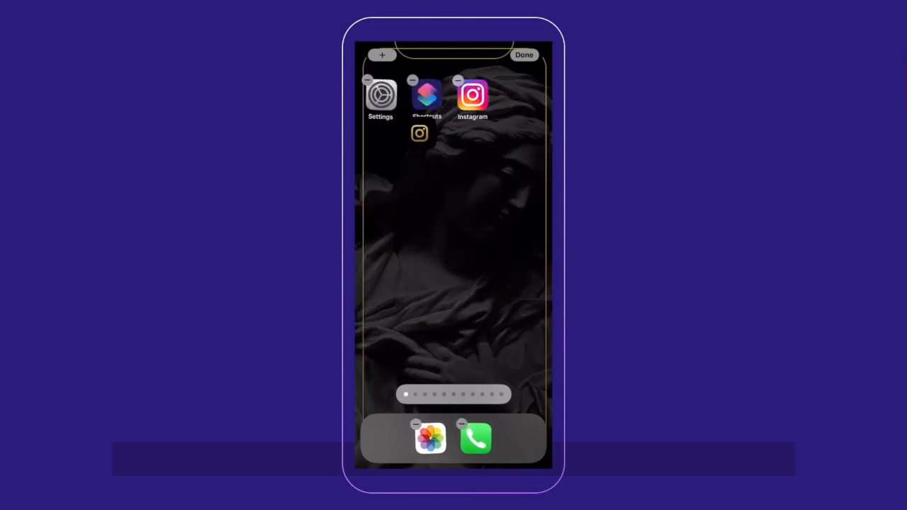
{"action": "type", "text": "ph"}
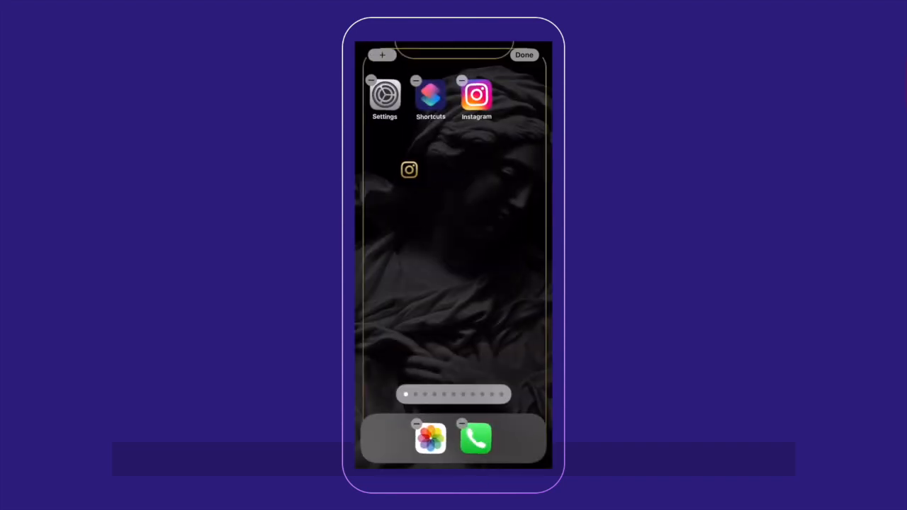
{"action": "left_click", "coordinate": [524, 54]}
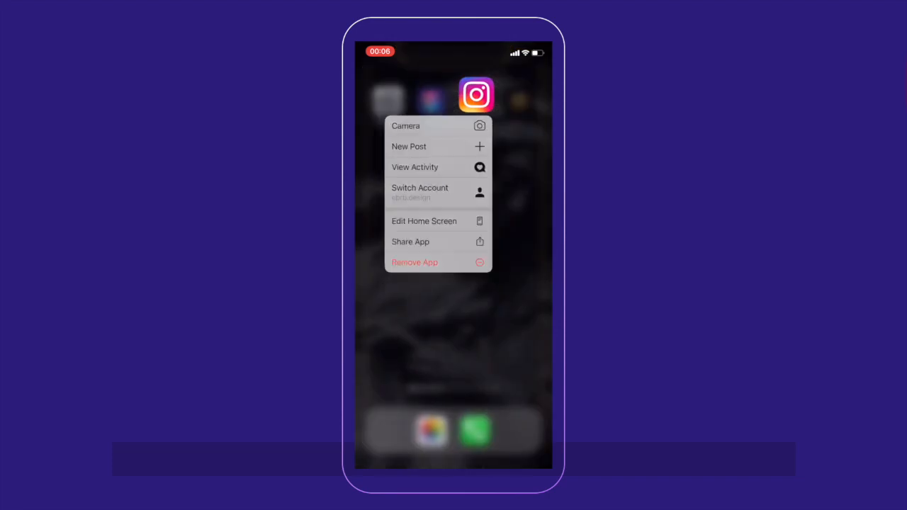
{"action": "left_click", "coordinate": [424, 221]}
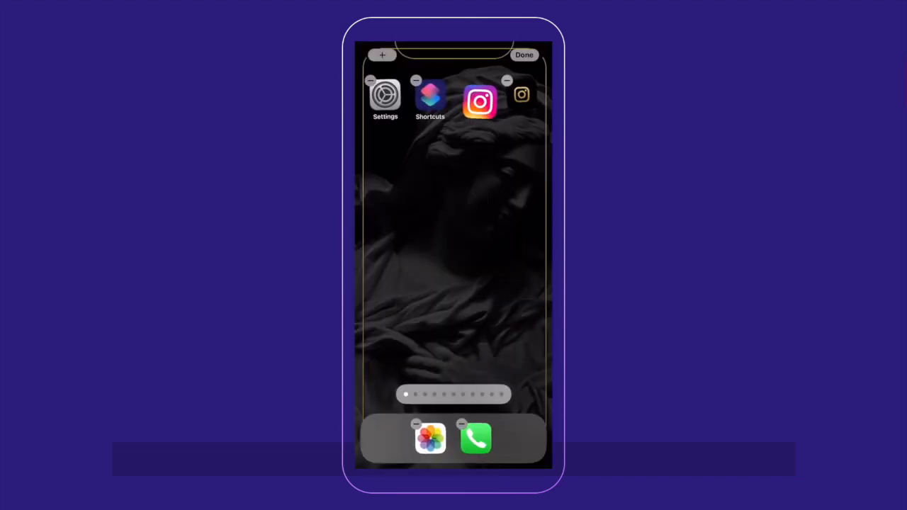
- Remove the original Instagram app from the home screen and finish editing
{"action": "left_click", "coordinate": [462, 80]}
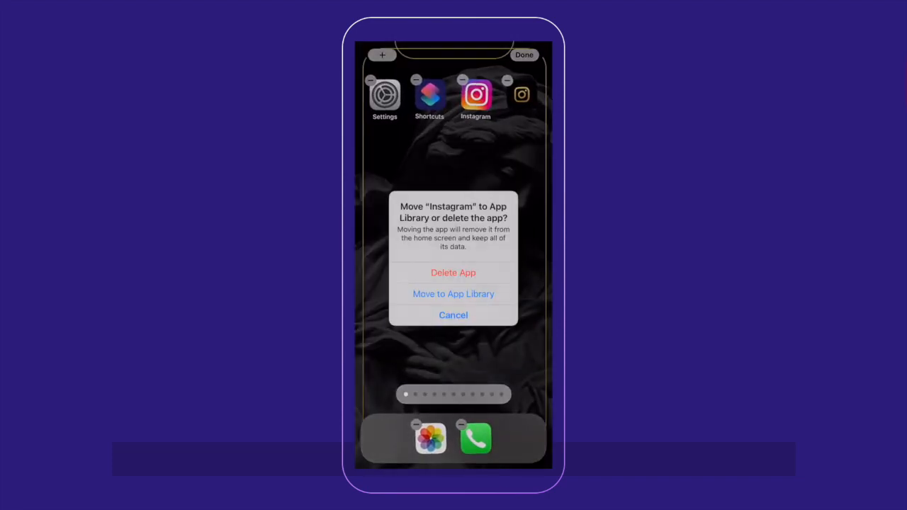
{"action": "left_click", "coordinate": [453, 294]}
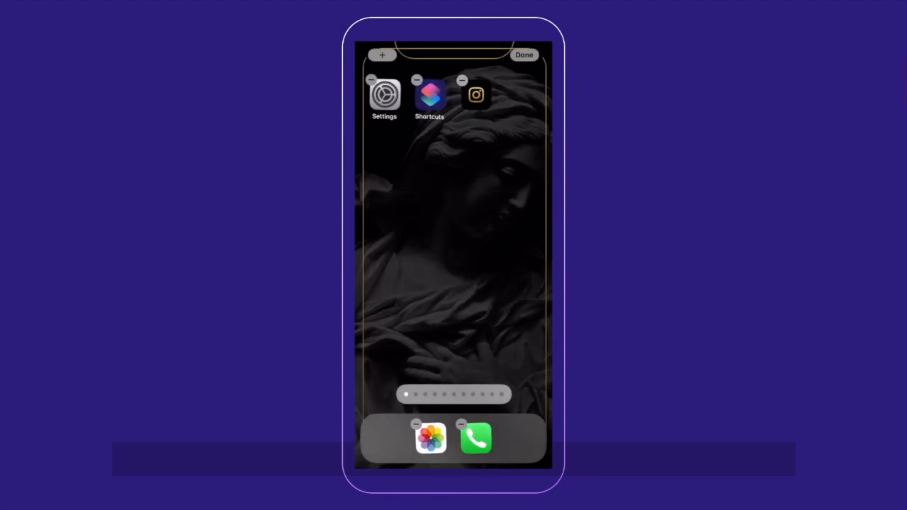
{"action": "left_click", "coordinate": [524, 54]}
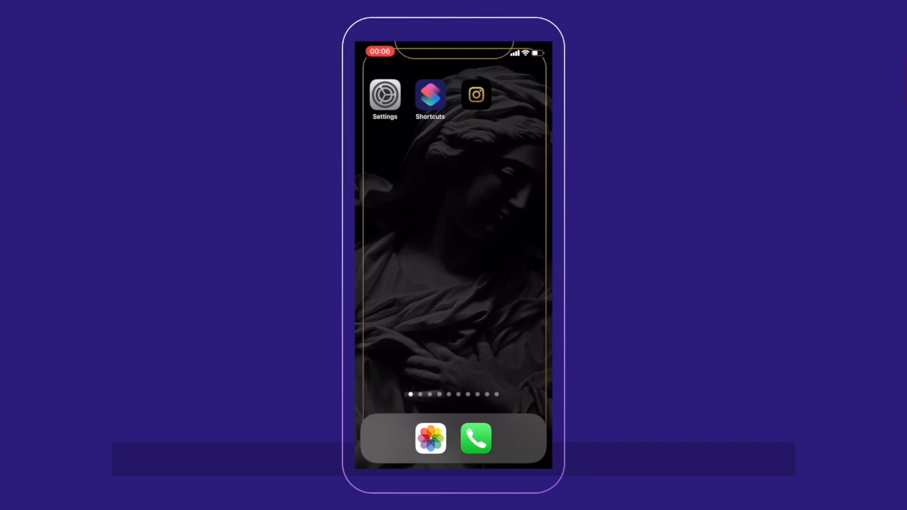
- Start a new shortcut named Photos with an Open App action
{"action": "left_click", "coordinate": [431, 95]}
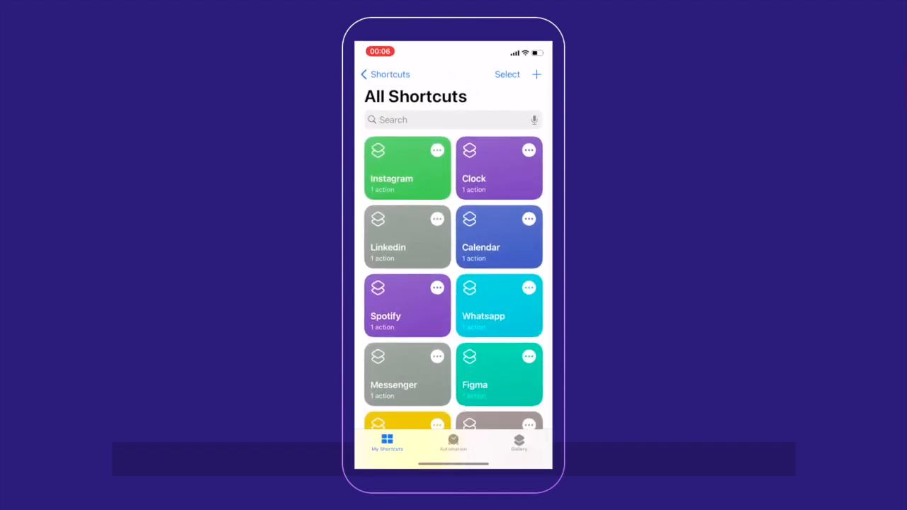
{"action": "left_click", "coordinate": [536, 74]}
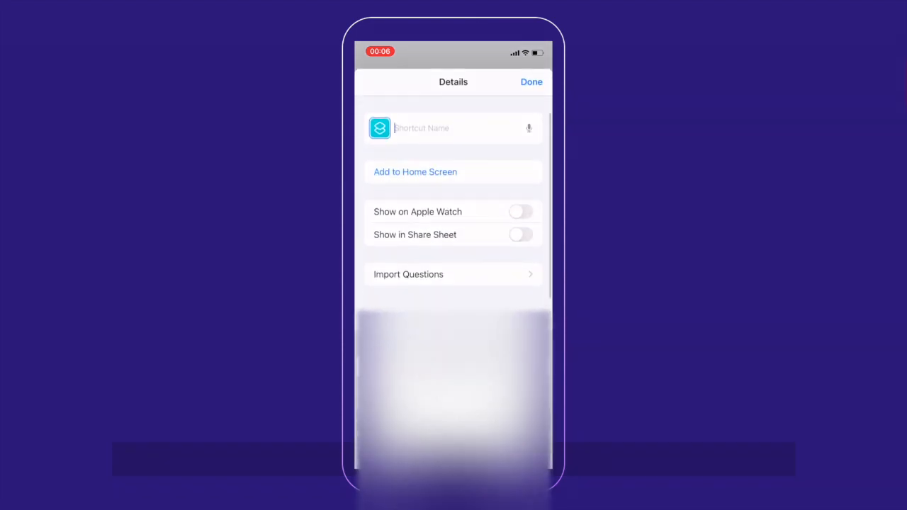
{"action": "type", "text": "Photos"}
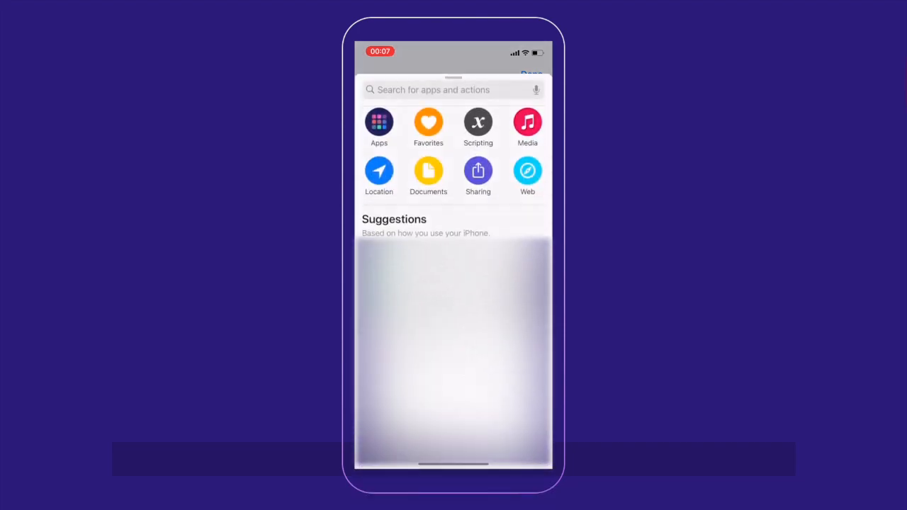
{"action": "left_click", "coordinate": [478, 122]}
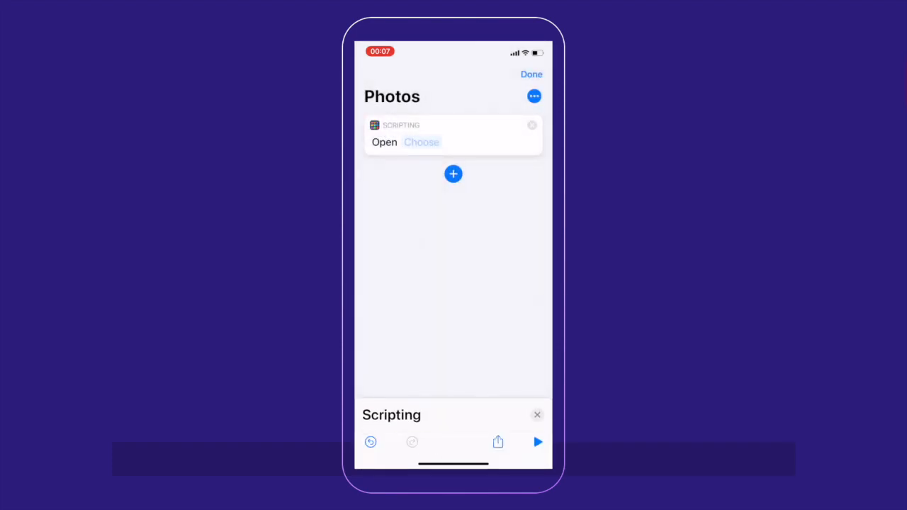
- Make the action open the Photos app, save the shortcut and reopen it
{"action": "left_click", "coordinate": [421, 141]}
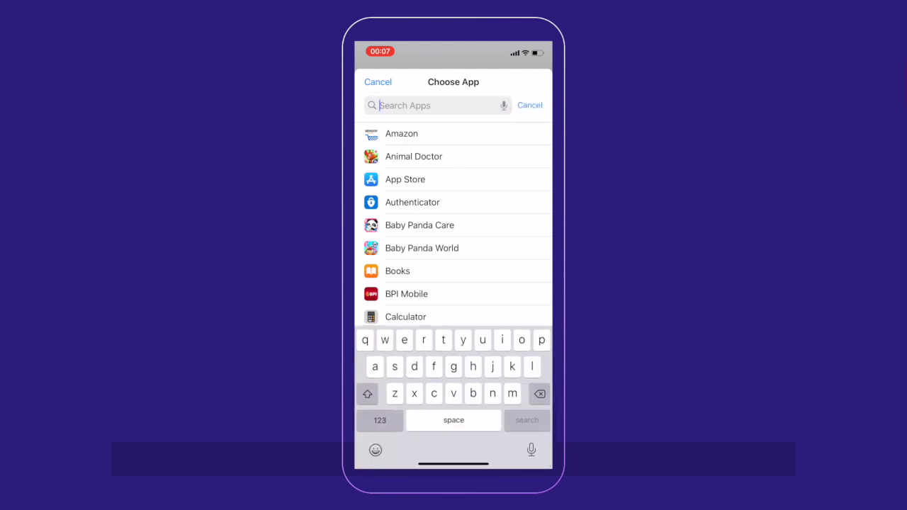
{"action": "type", "text": "Pho"}
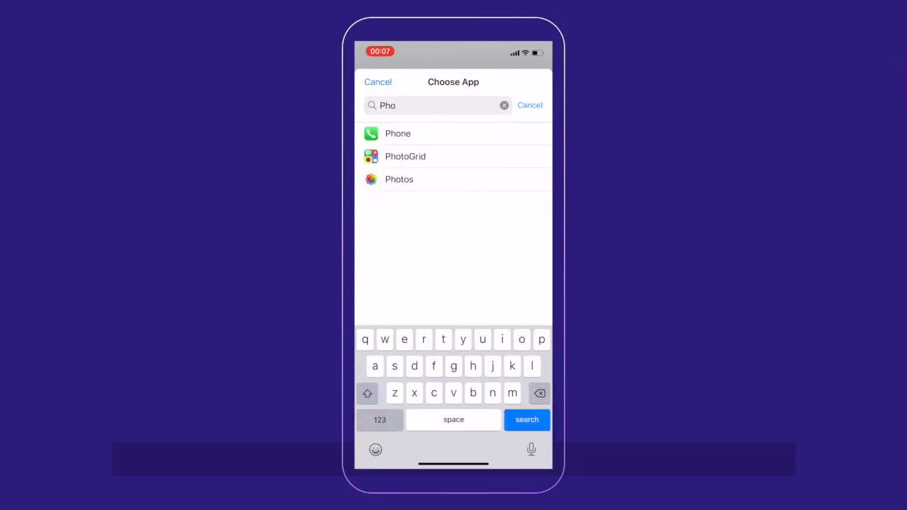
{"action": "left_click", "coordinate": [400, 178]}
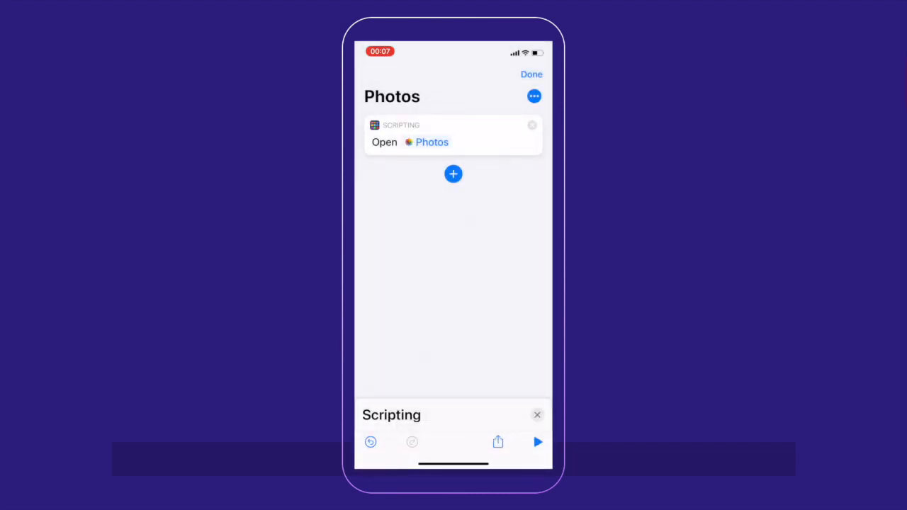
{"action": "left_click", "coordinate": [531, 74]}
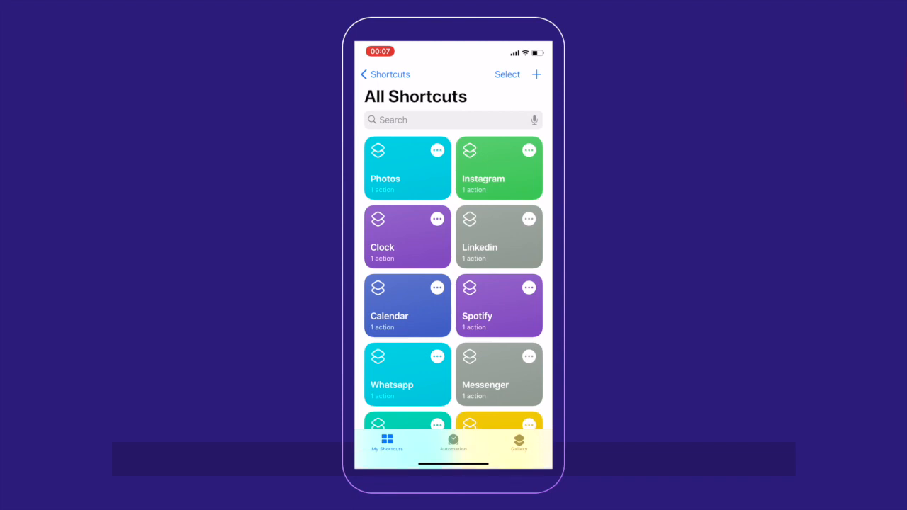
{"action": "left_click", "coordinate": [406, 167]}
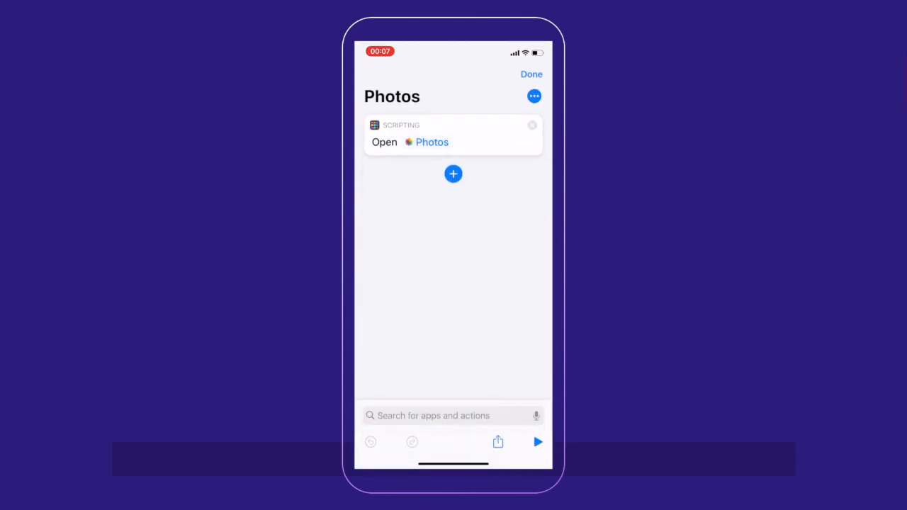
- Add the Photos shortcut to the home screen with the gold landscape-picture image as its icon
{"action": "left_click", "coordinate": [533, 97]}
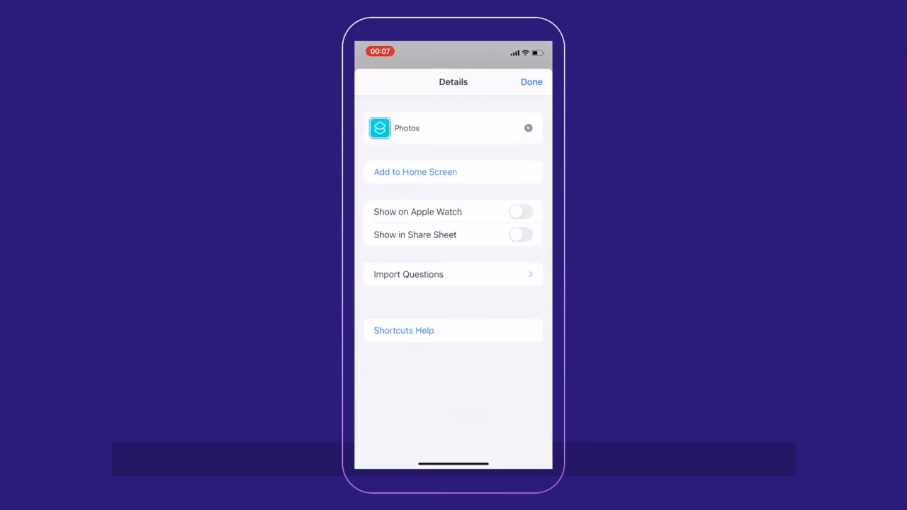
{"action": "left_click", "coordinate": [416, 172]}
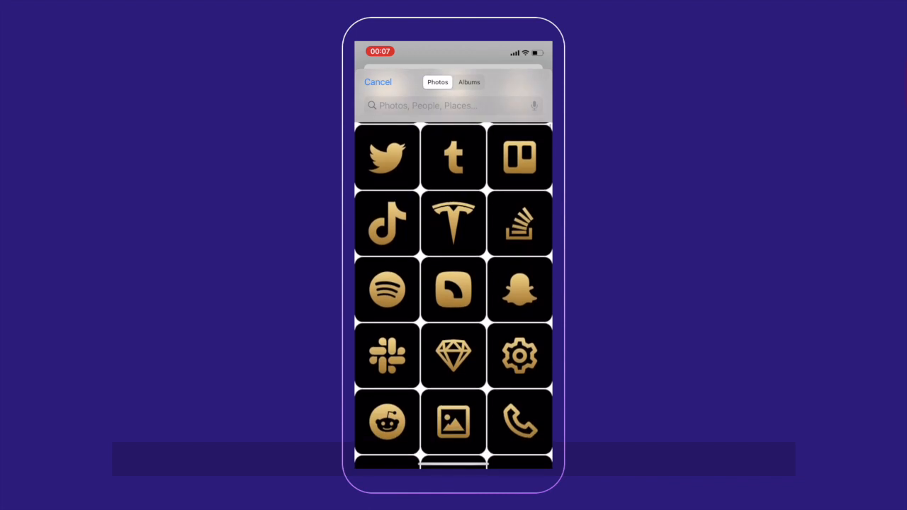
{"action": "left_click", "coordinate": [454, 421]}
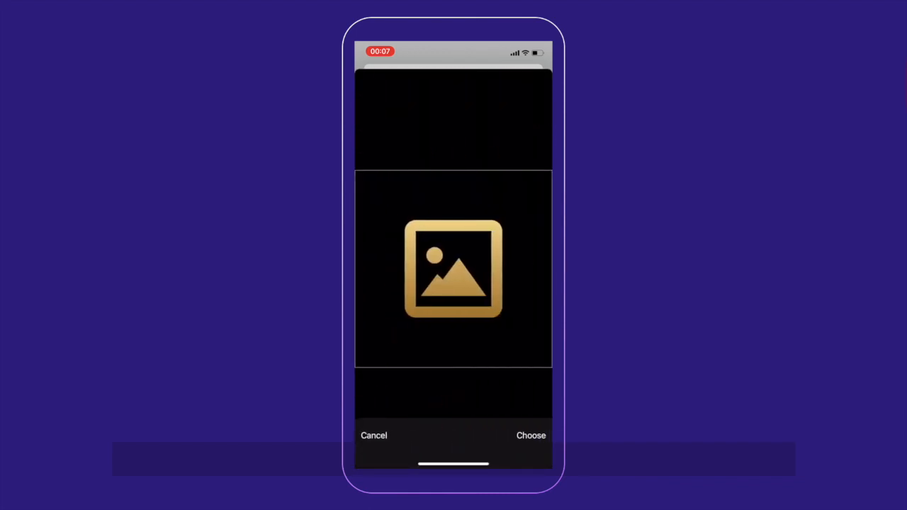
{"action": "left_click", "coordinate": [530, 435]}
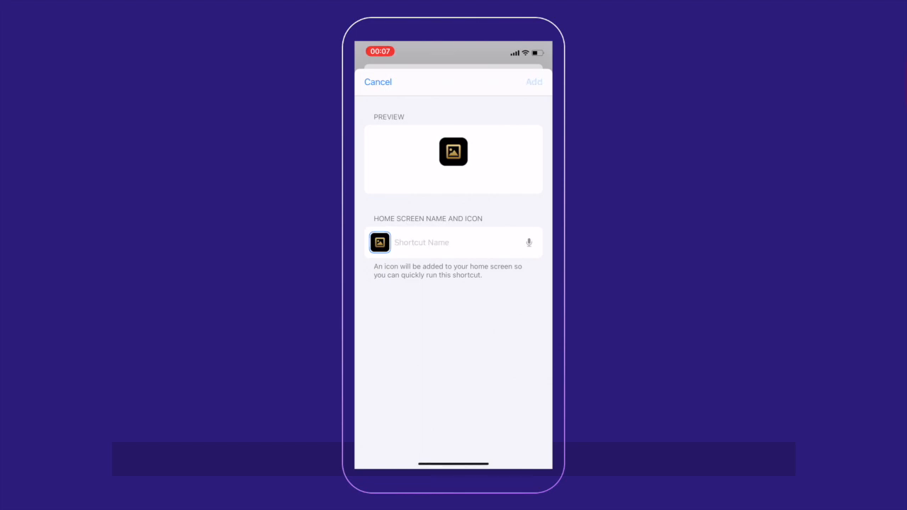
{"action": "left_click", "coordinate": [377, 80]}
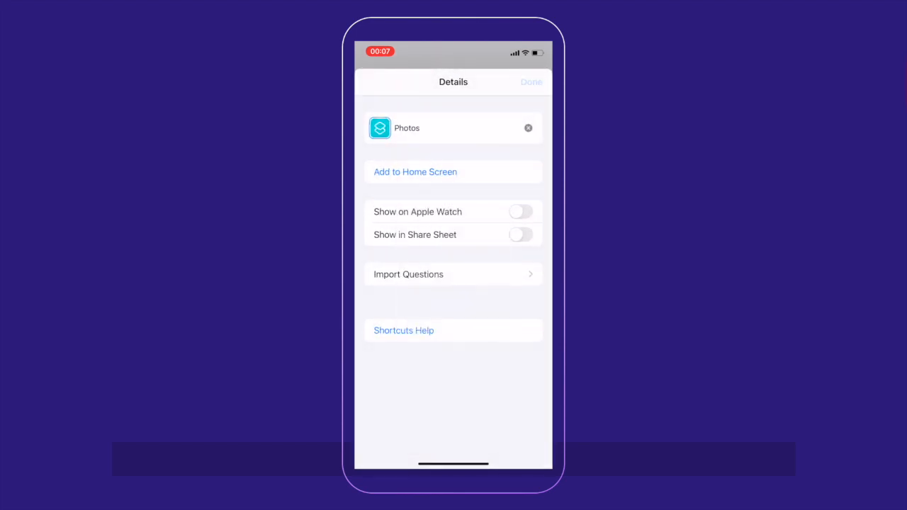
{"action": "left_click", "coordinate": [530, 80]}
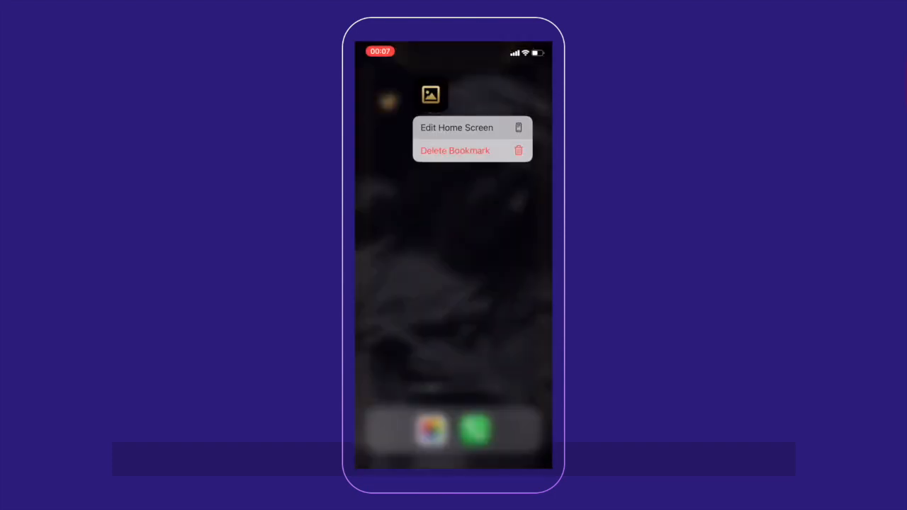
- Enter home screen editing and drag the gold Photos bookmark onto the first page
{"action": "left_click", "coordinate": [456, 128]}
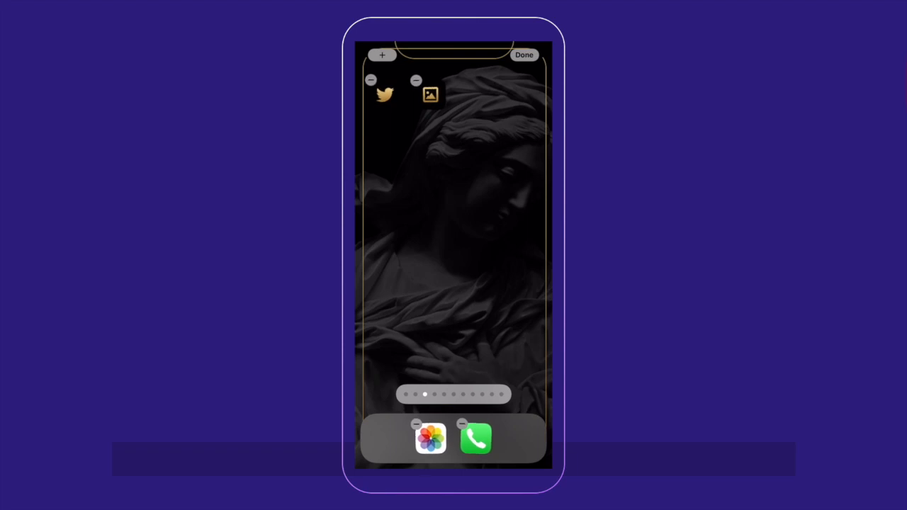
{"action": "left_click_drag", "start_coordinate": [431, 94], "coordinate": [386, 246]}
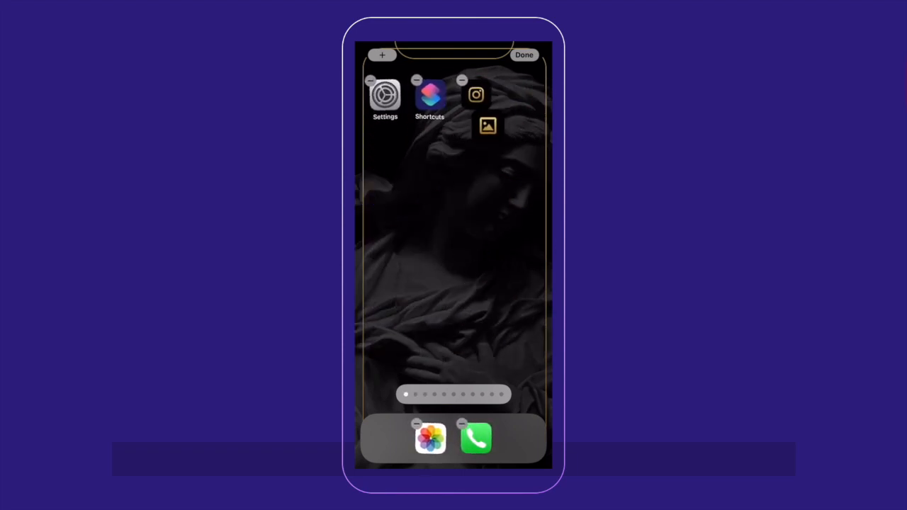
{"action": "left_click_drag", "start_coordinate": [487, 126], "coordinate": [419, 264]}
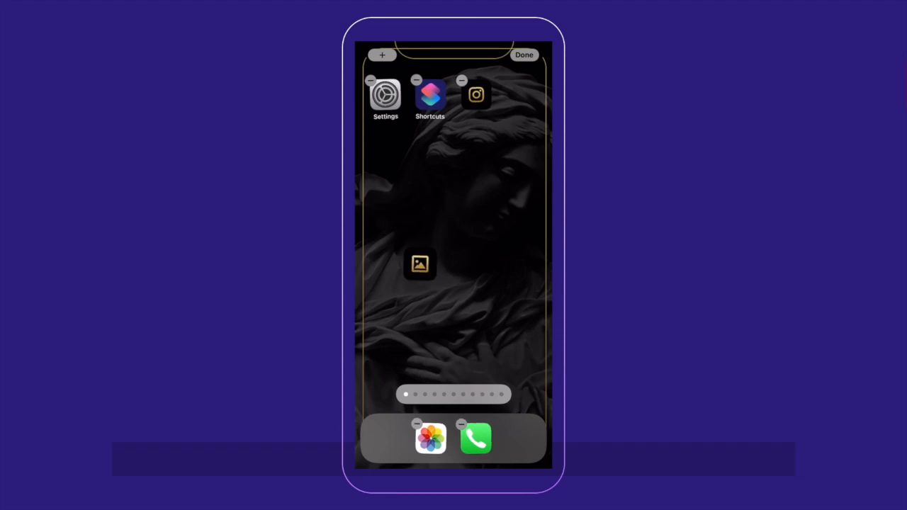
{"action": "left_click", "coordinate": [524, 54]}
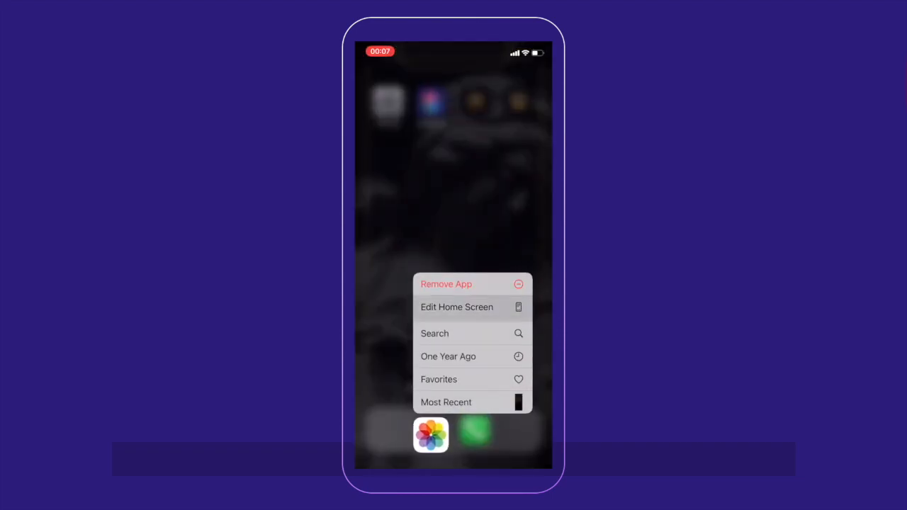
- Remove the stock Photos and Phone apps and drop the gold Photos bookmark into the dock
{"action": "left_click", "coordinate": [456, 306]}
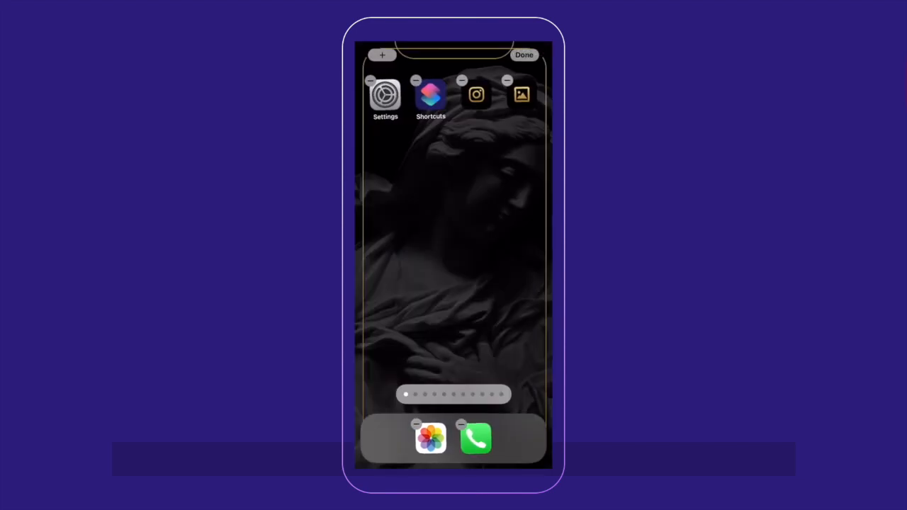
{"action": "left_click", "coordinate": [416, 422]}
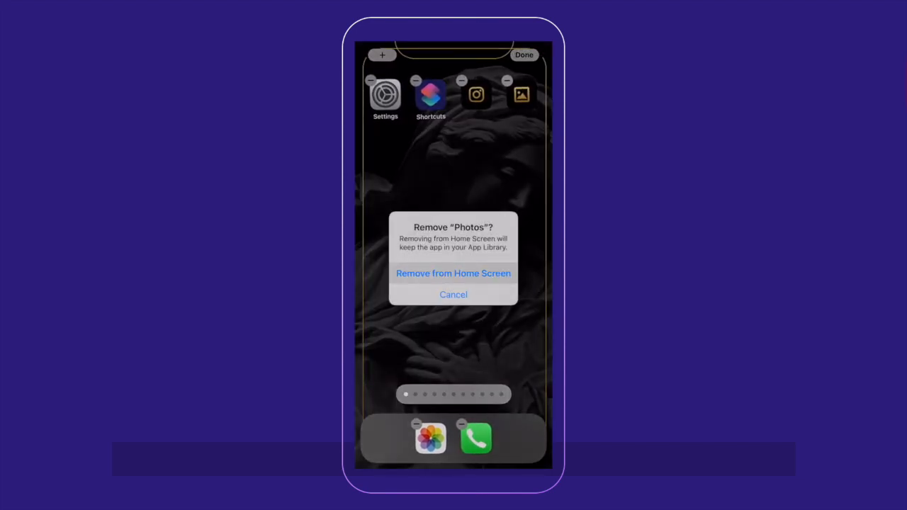
{"action": "left_click", "coordinate": [453, 272]}
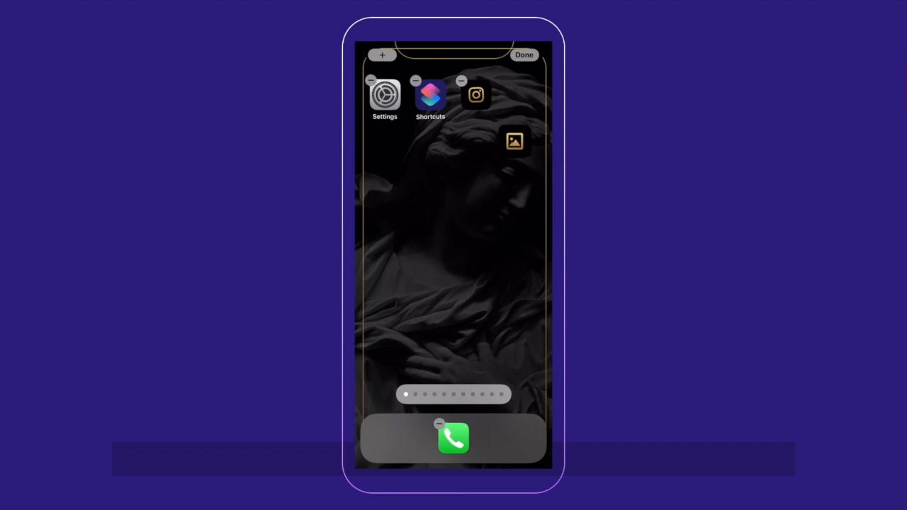
{"action": "left_click_drag", "start_coordinate": [516, 142], "coordinate": [430, 438]}
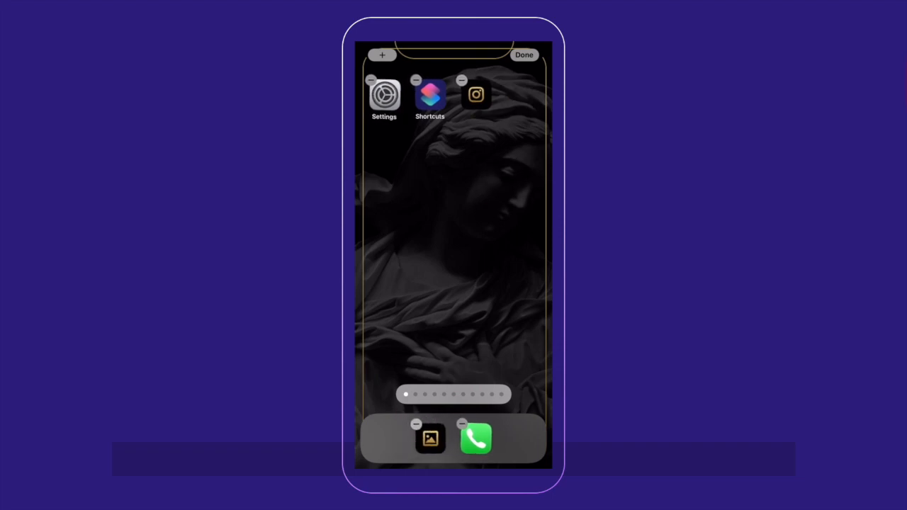
{"action": "left_click", "coordinate": [525, 53]}
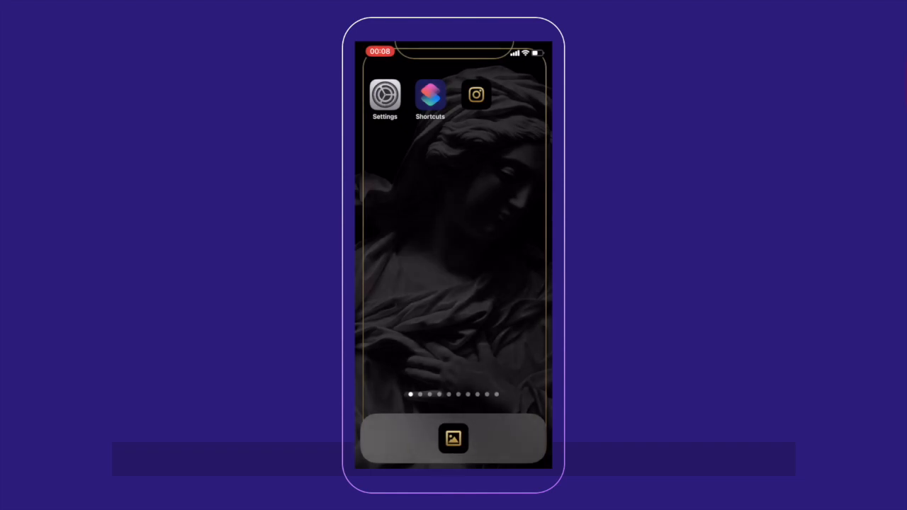
- Start a new shortcut and name it Phone Call after the duplicate-name warning
{"action": "left_click", "coordinate": [431, 94]}
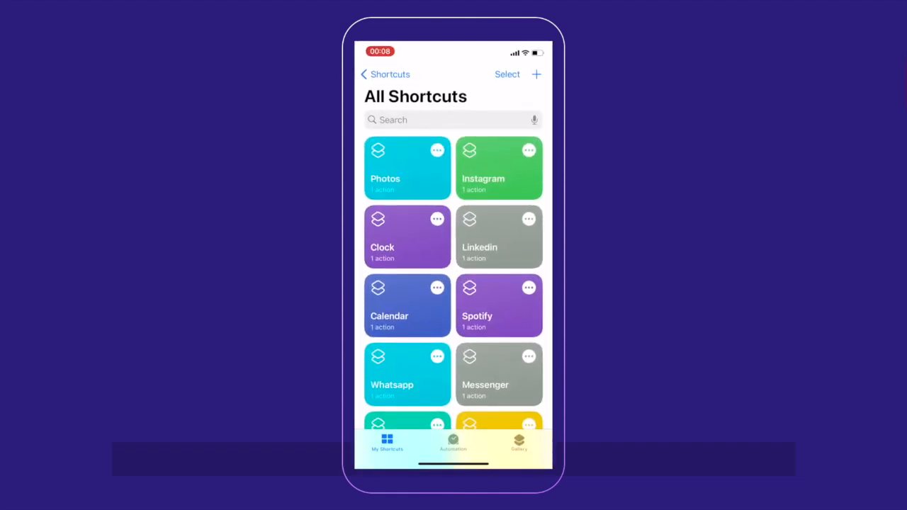
{"action": "left_click", "coordinate": [535, 74]}
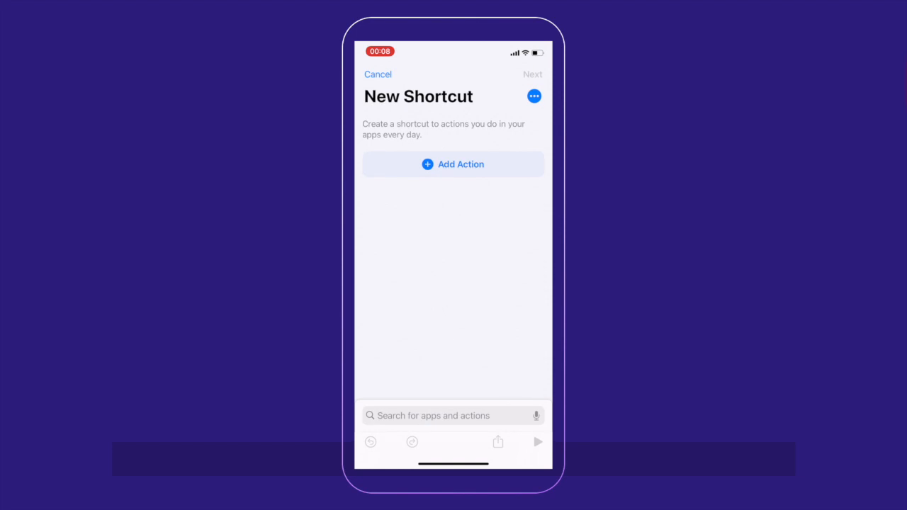
{"action": "left_click", "coordinate": [532, 97]}
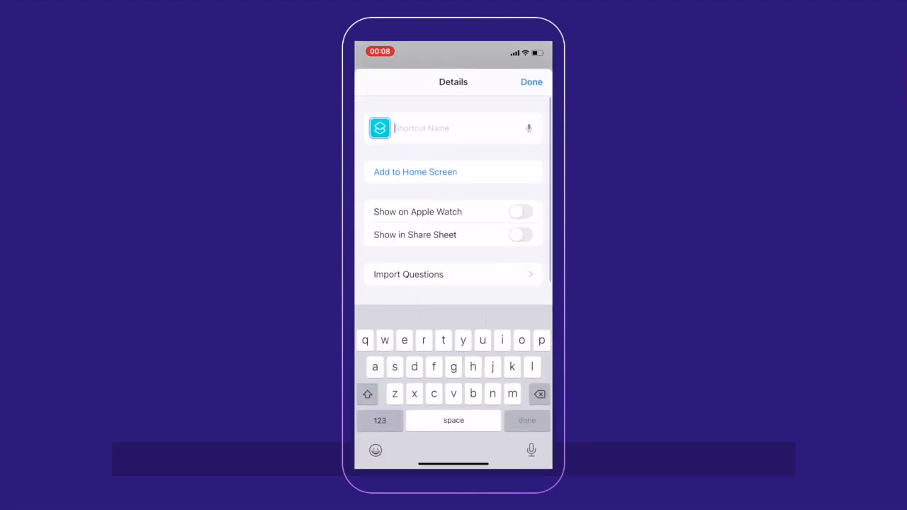
{"action": "type", "text": "Phone"}
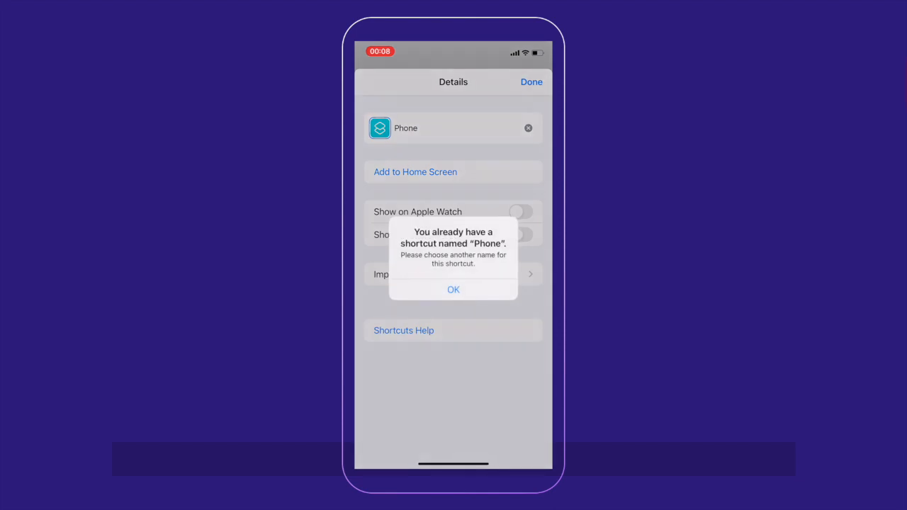
{"action": "left_click", "coordinate": [453, 289]}
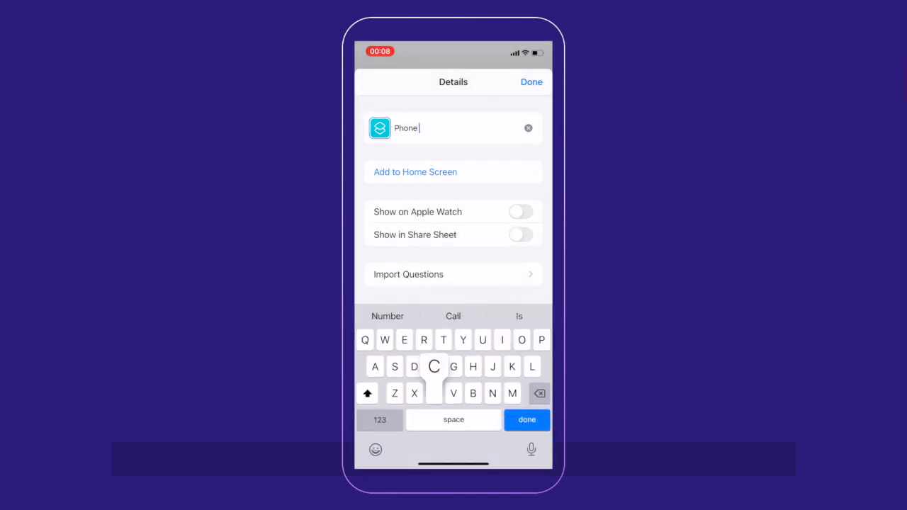
{"action": "left_click", "coordinate": [531, 81]}
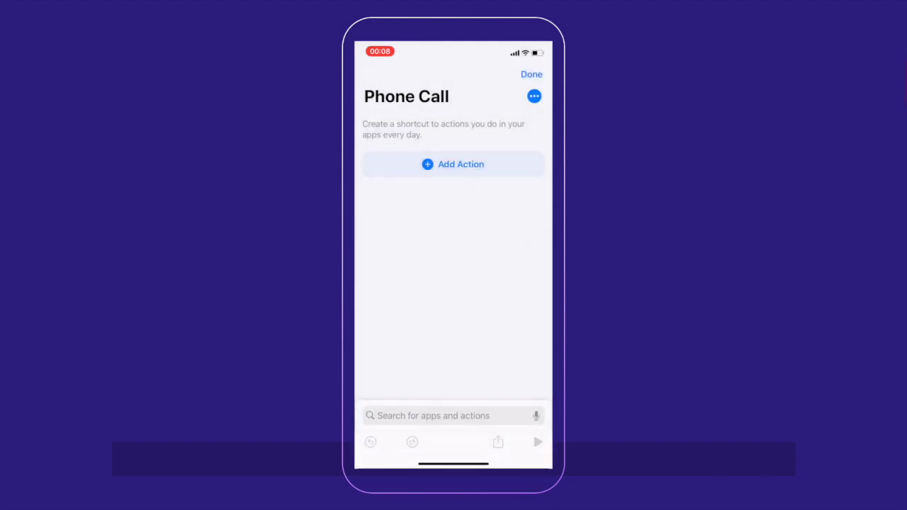
- Give it a Scripting Open App action targeting Phone and save it
{"action": "left_click", "coordinate": [454, 164]}
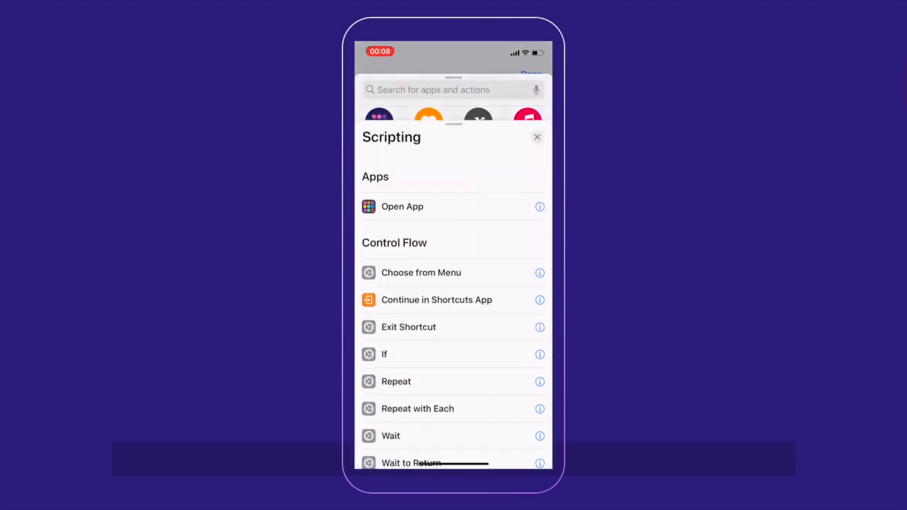
{"action": "left_click", "coordinate": [402, 207]}
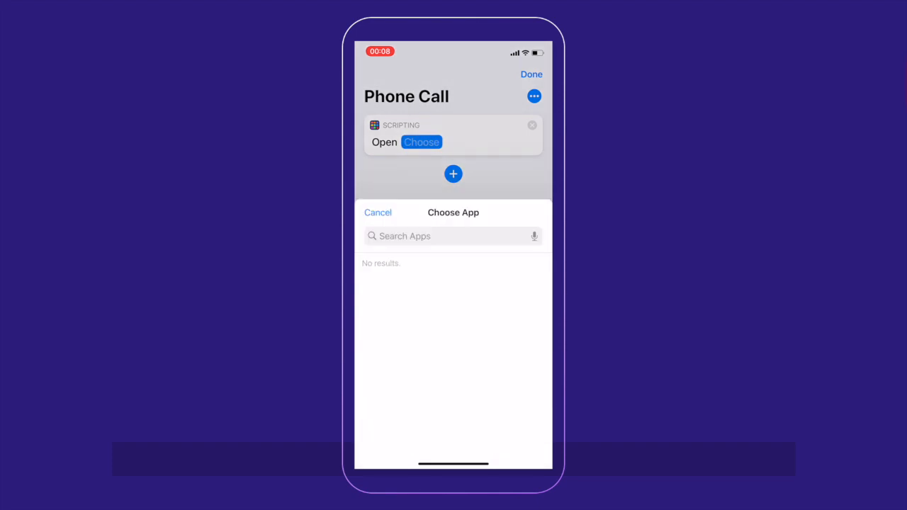
{"action": "type", "text": "Ph"}
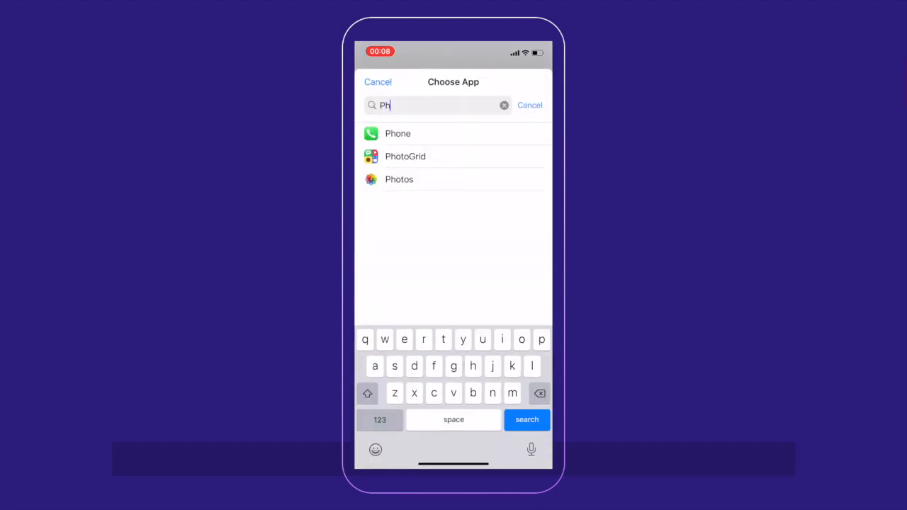
{"action": "left_click", "coordinate": [397, 133]}
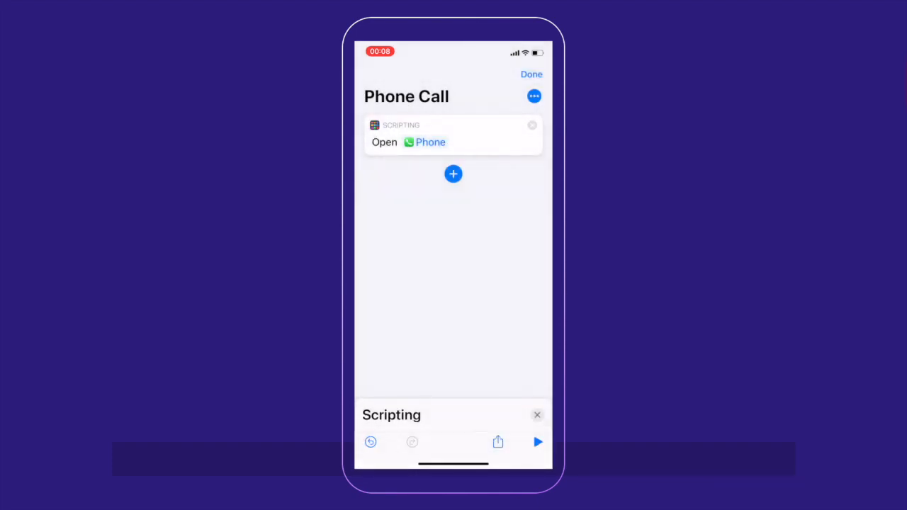
{"action": "left_click", "coordinate": [532, 74]}
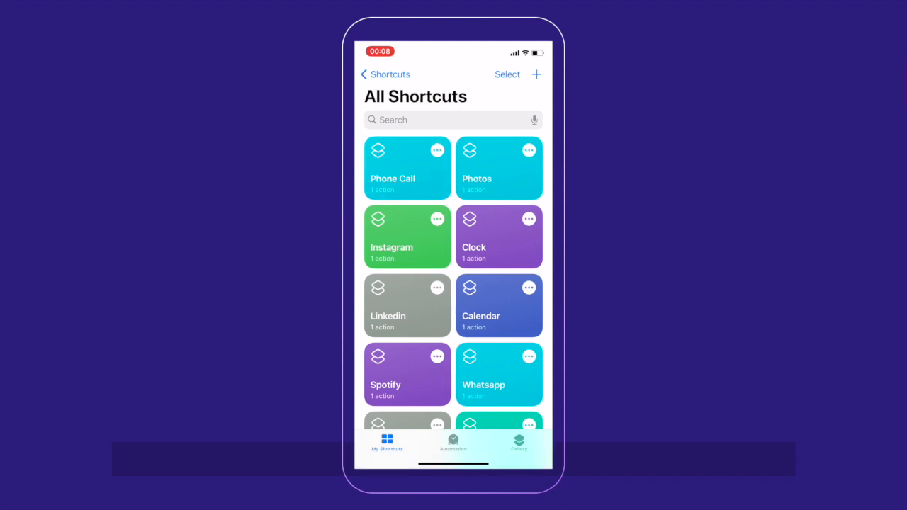
- From the Phone Call shortcut begin Add to Home Screen with a photo-library icon
{"action": "left_click", "coordinate": [409, 167]}
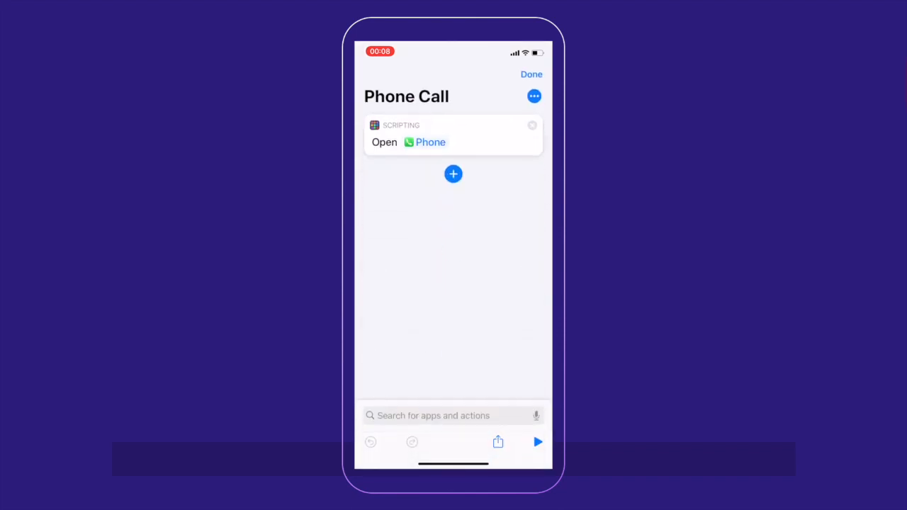
{"action": "left_click", "coordinate": [499, 442]}
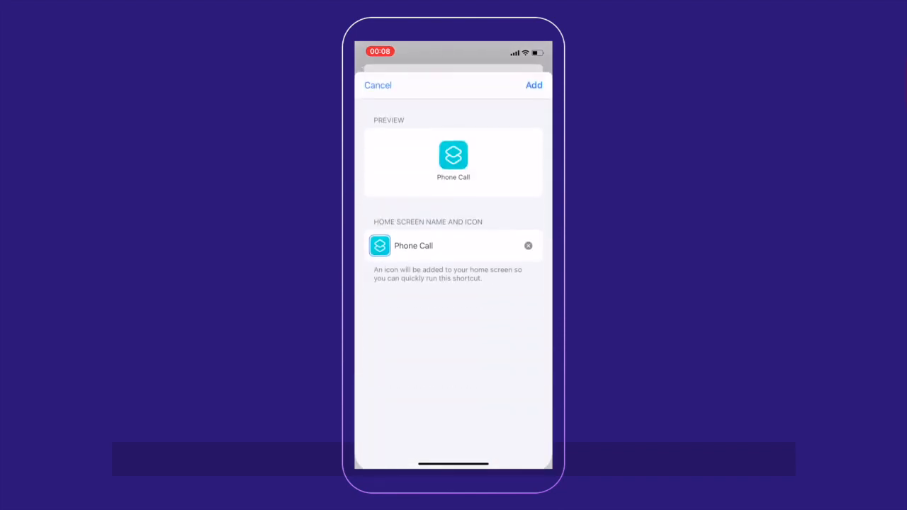
{"action": "left_click", "coordinate": [380, 246]}
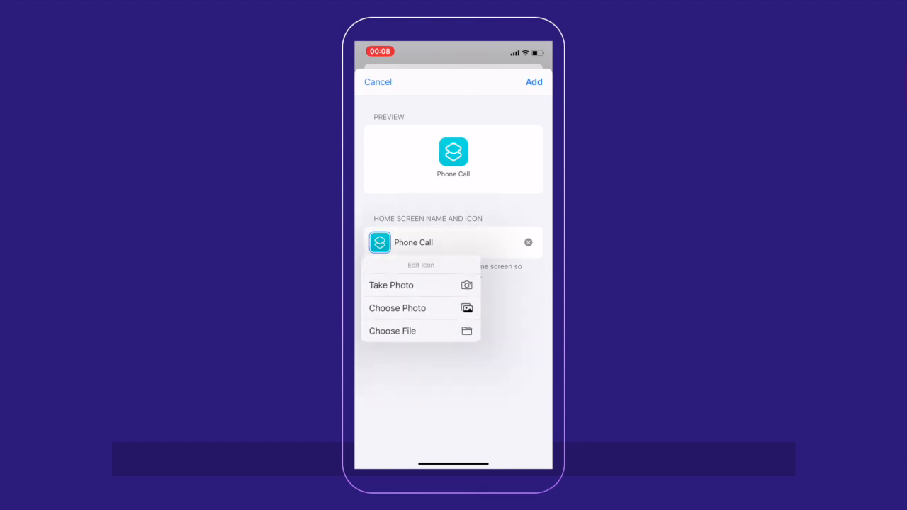
{"action": "left_click", "coordinate": [397, 308]}
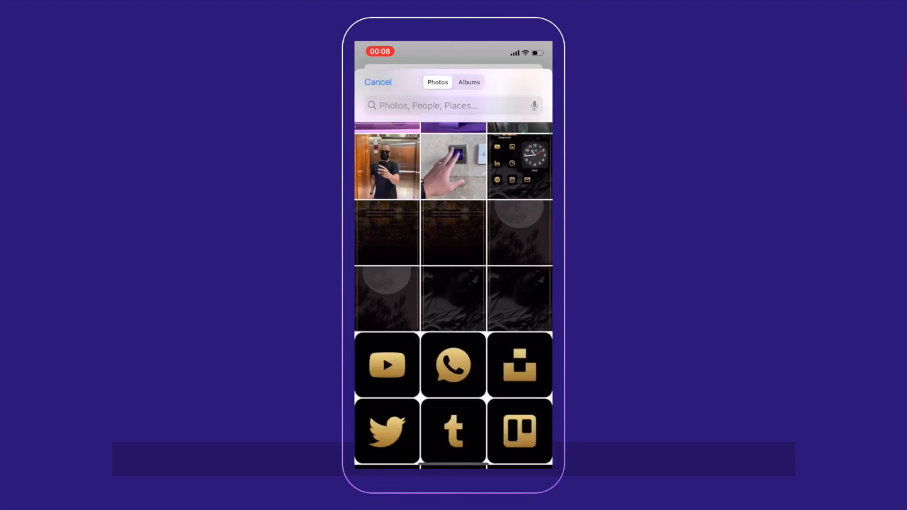
- Choose the gold-on-black phone image as the icon and add the unlabeled bookmark
{"action": "scroll", "scroll_direction": "down", "scroll_amount": 3}
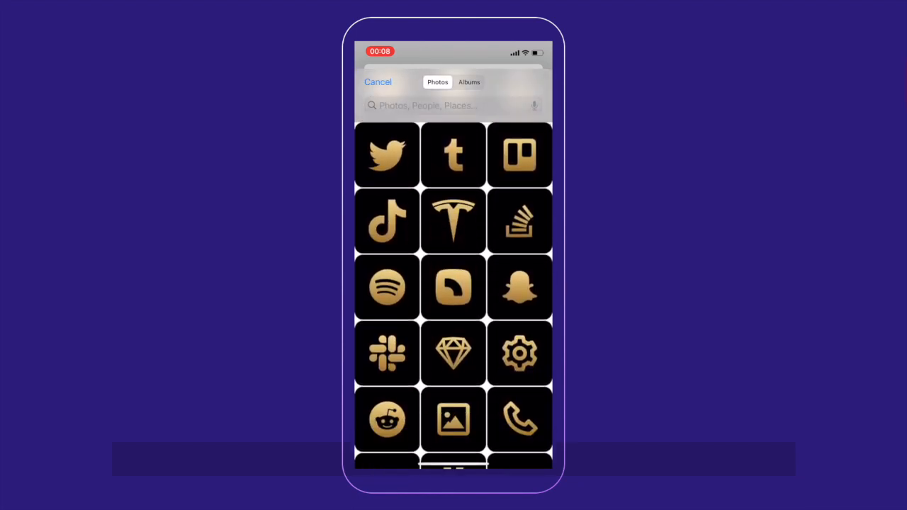
{"action": "left_click", "coordinate": [519, 418]}
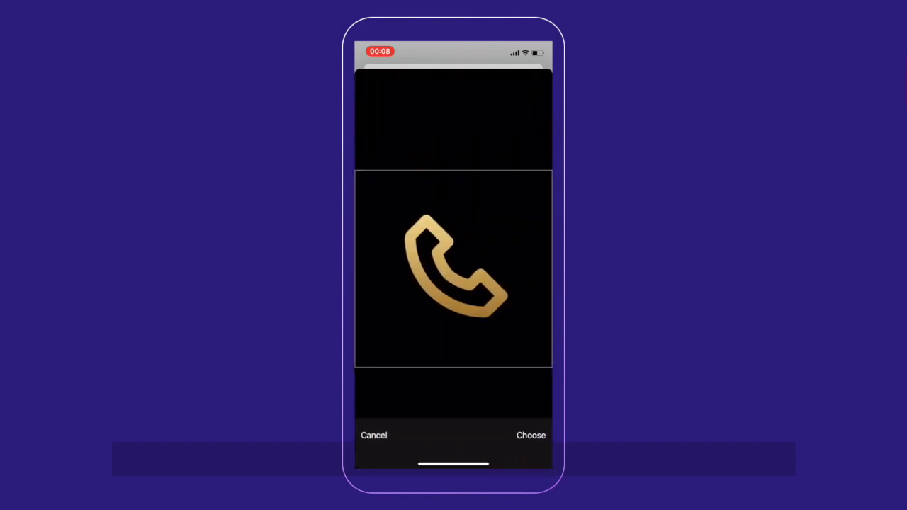
{"action": "left_click", "coordinate": [530, 435]}
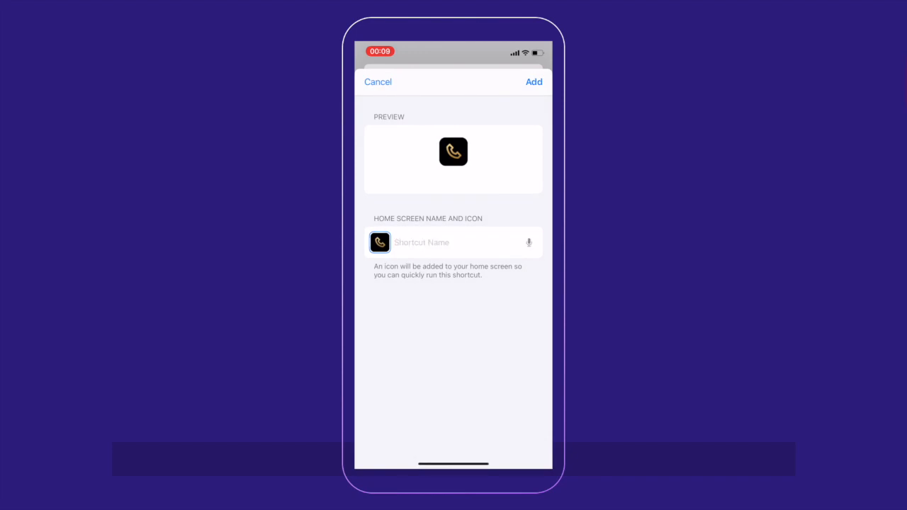
{"action": "left_click", "coordinate": [376, 80]}
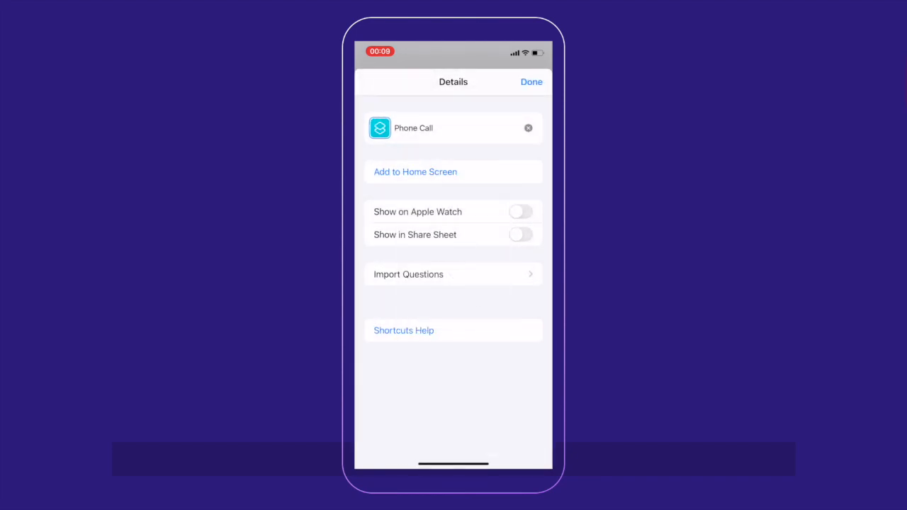
- Remove the Settings app from the home screen via its minus badge and confirmation
{"action": "left_click", "coordinate": [531, 81]}
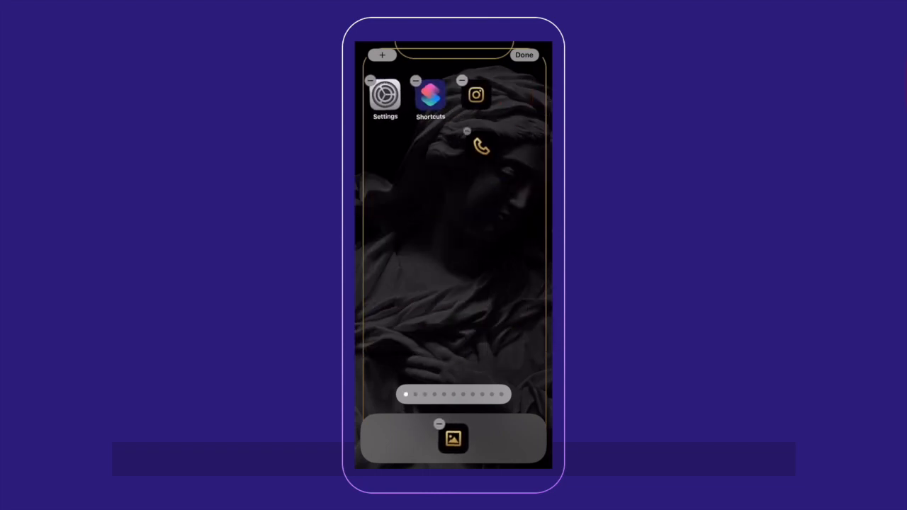
{"action": "left_click", "coordinate": [417, 79]}
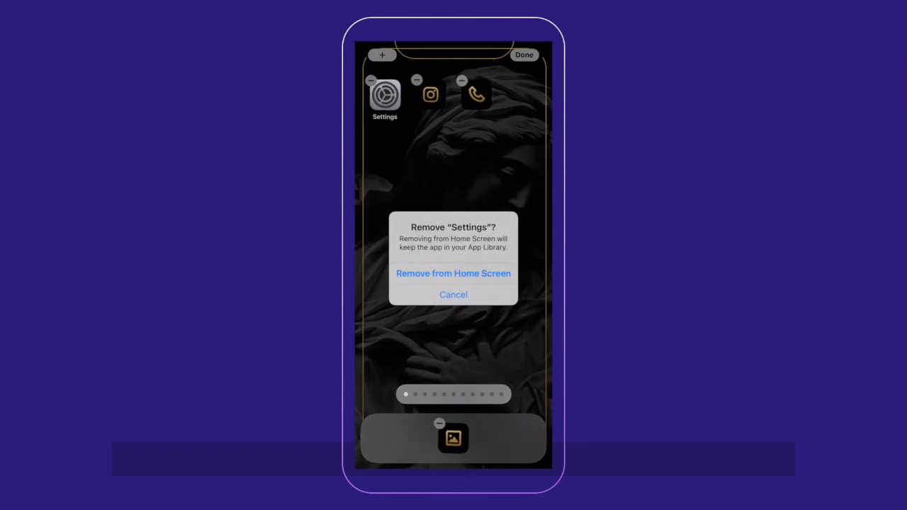
{"action": "left_click", "coordinate": [453, 274]}
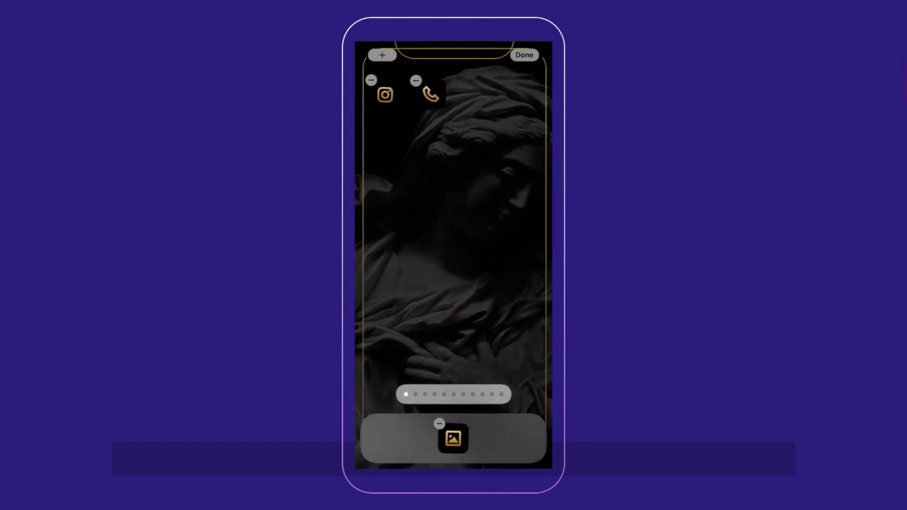
- Place the gold Phone icon in the dock beside Photos and finish editing
{"action": "left_click_drag", "start_coordinate": [430, 94], "coordinate": [474, 438]}
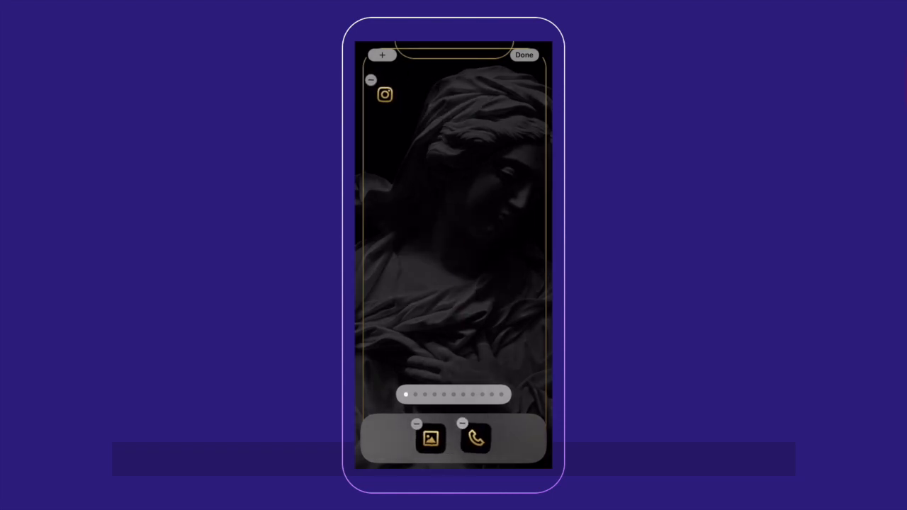
{"action": "left_click", "coordinate": [524, 54]}
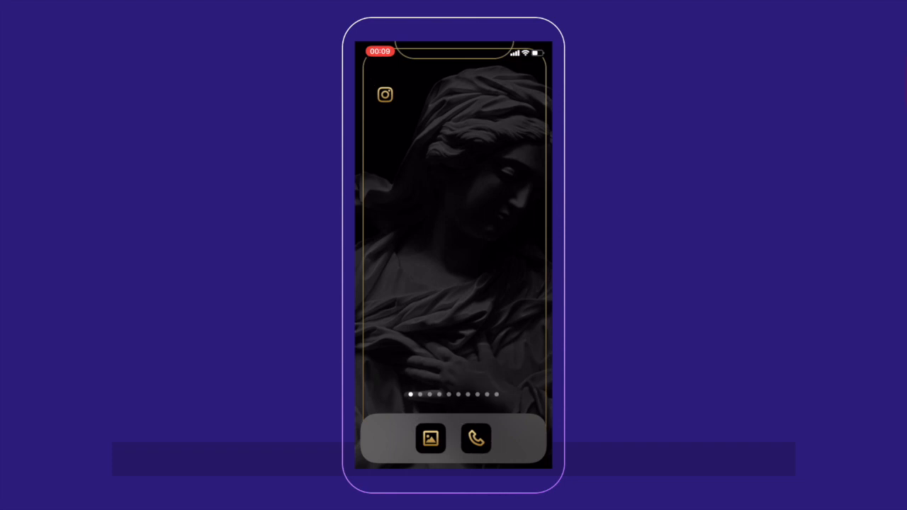